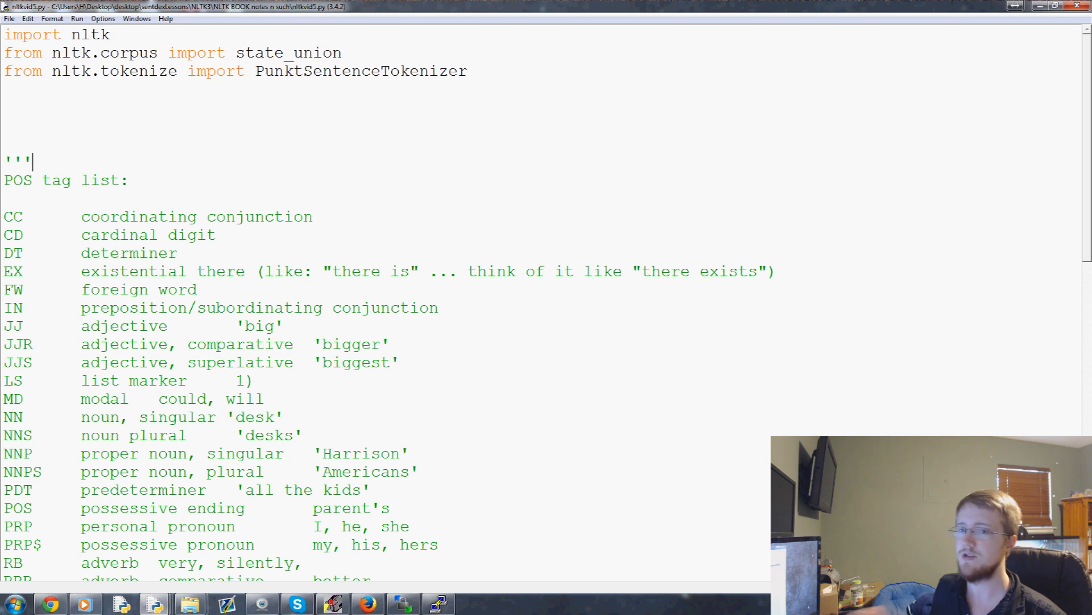
Review the POS tag reference list in the script, keeping the cursor in the editor
scroll("down", 3)
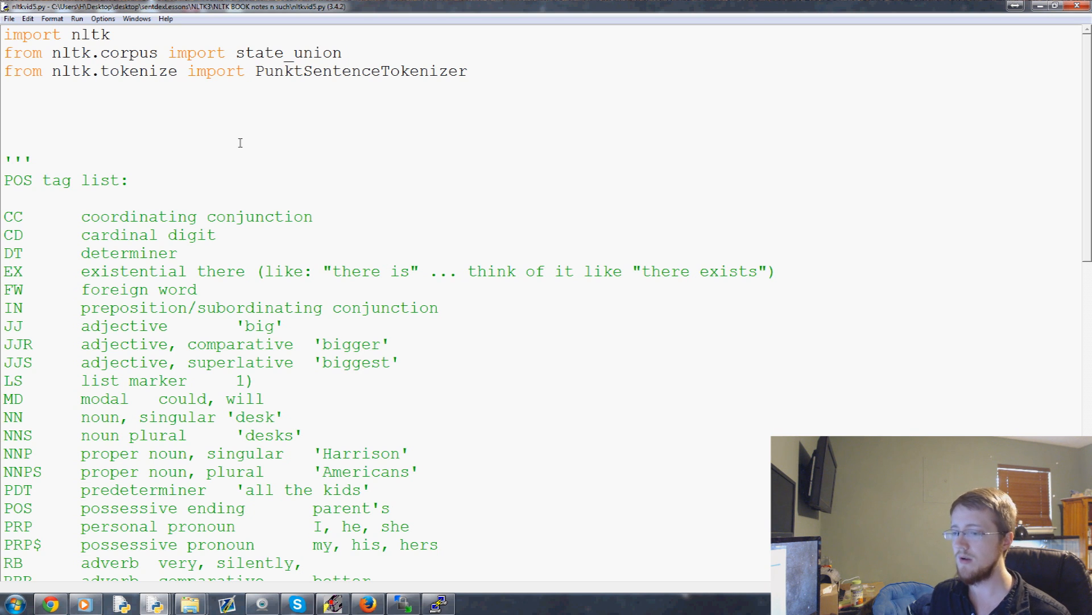
left_click(227, 217)
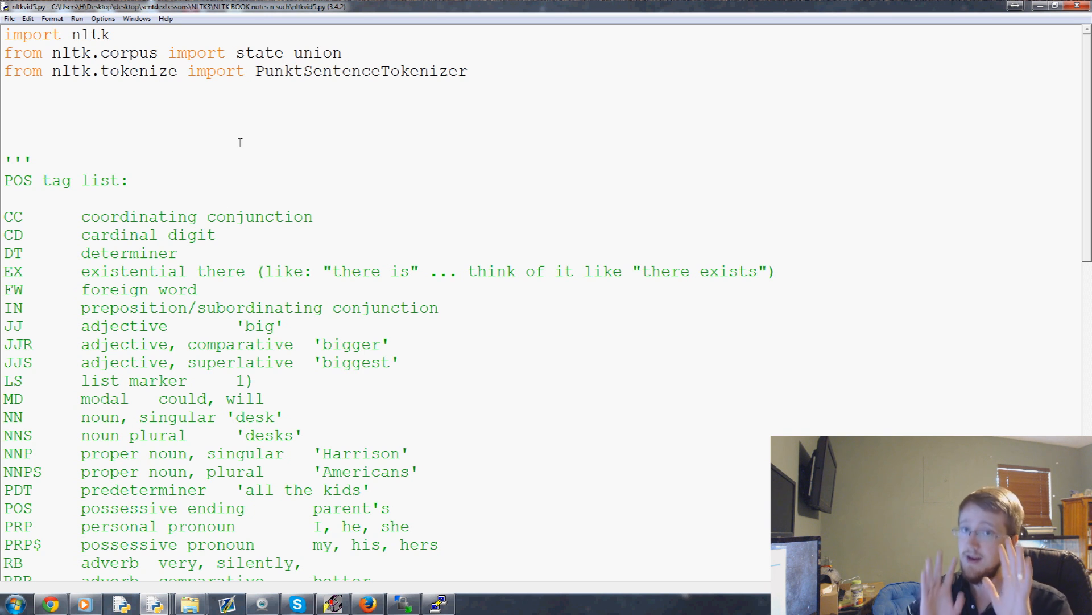
left_click(224, 217)
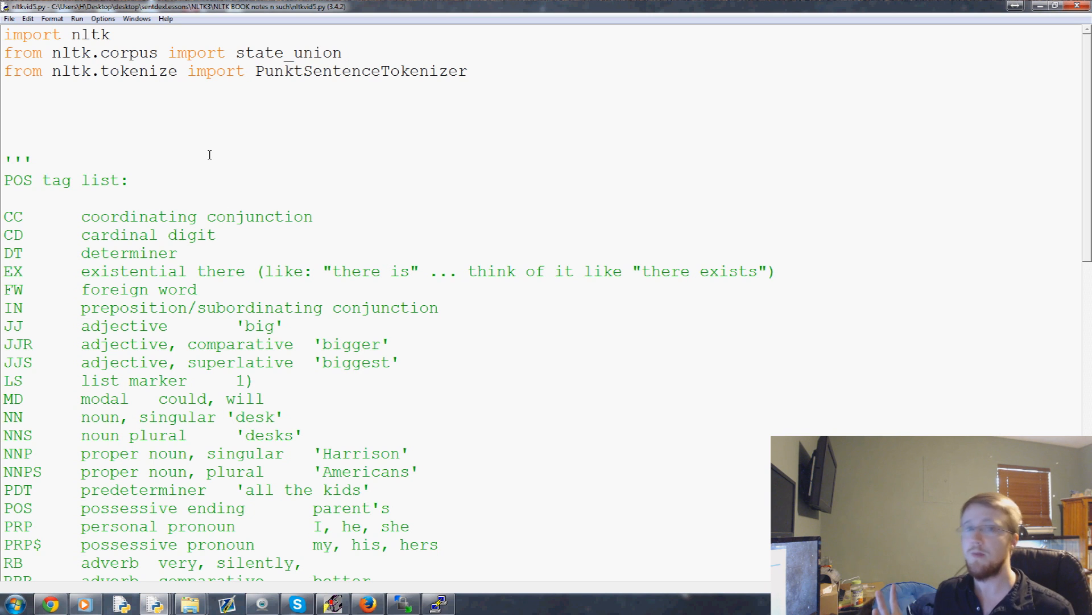
left_click(227, 217)
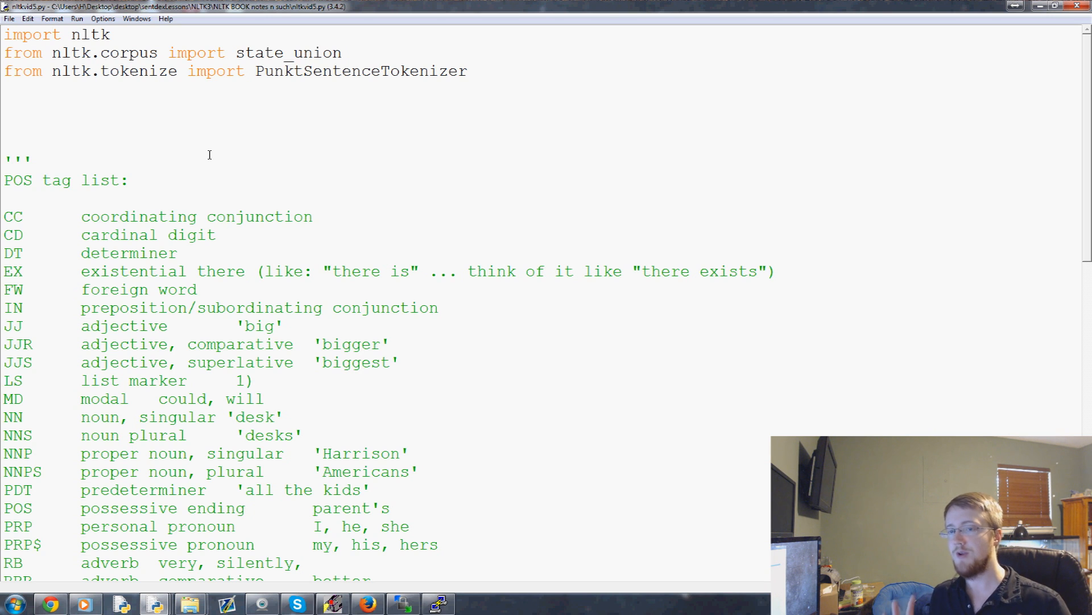
left_click(225, 216)
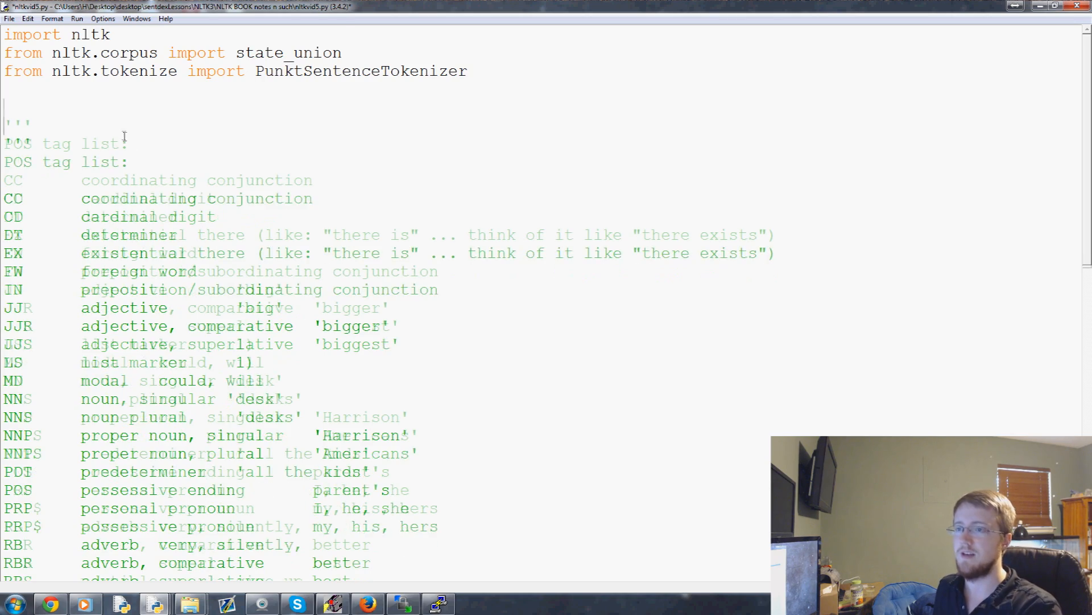
Scroll down to the Punkt tokenizer training and the process_content function
scroll("down", 3)
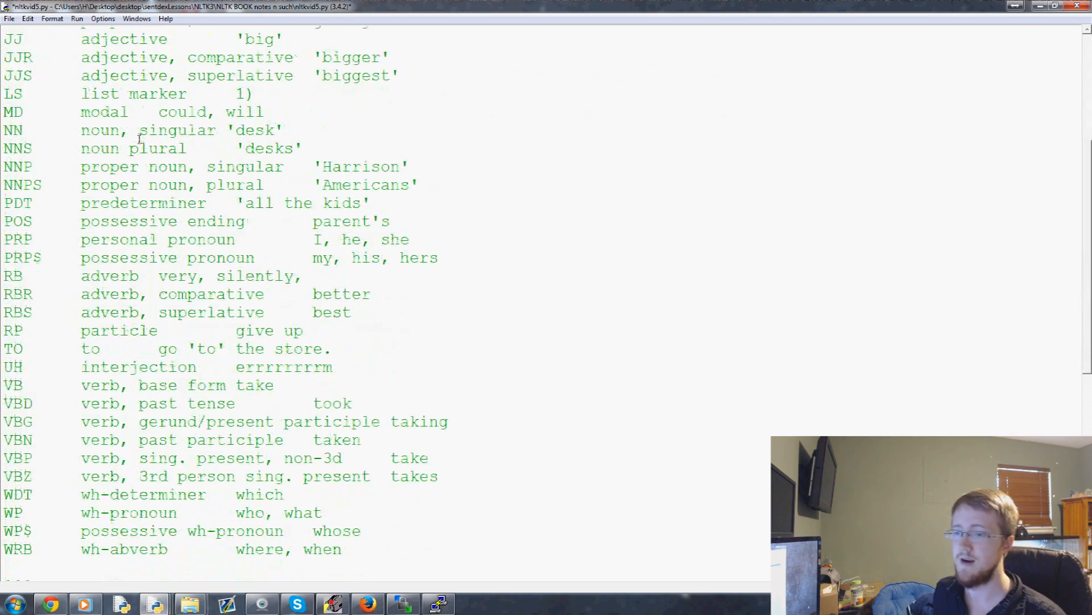
scroll("down", 3)
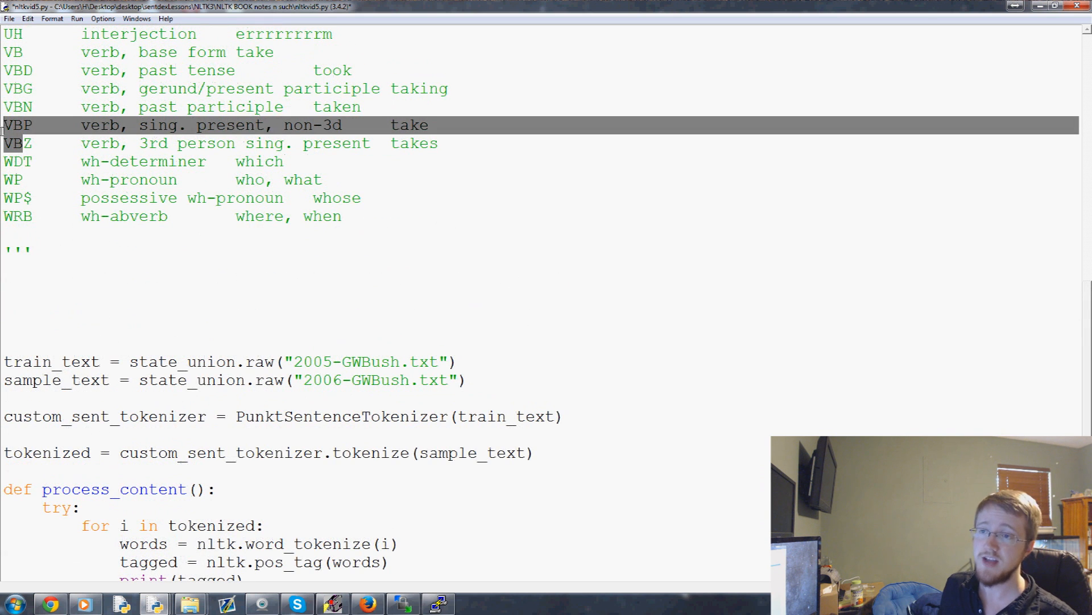
scroll("down", 3)
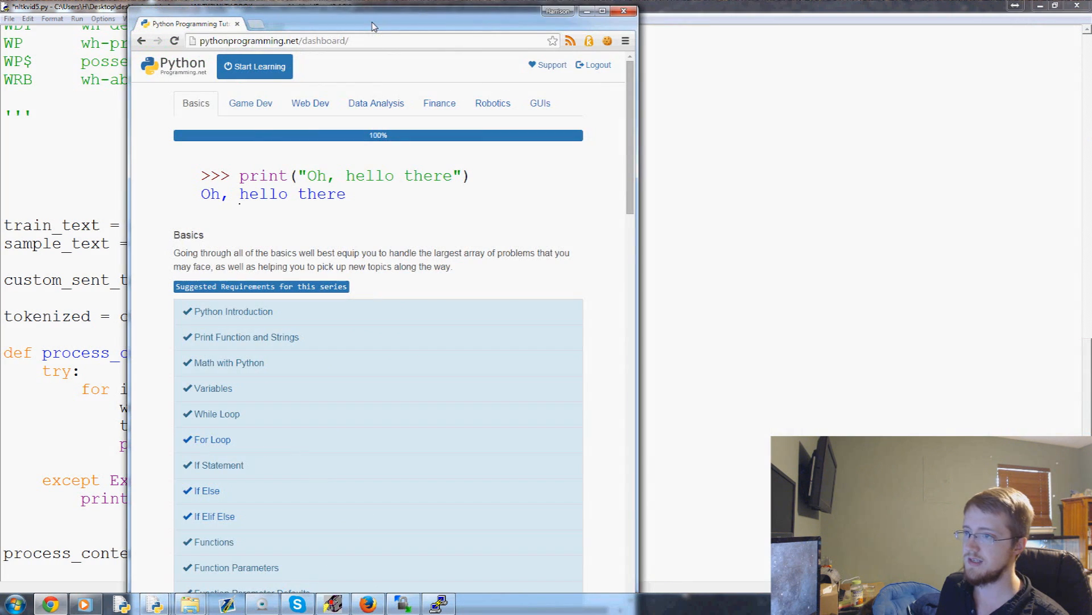
View the regular expressions tutorial's cheat sheet and highlight the range rule among the modifiers
left_click(377, 40)
type("regex")
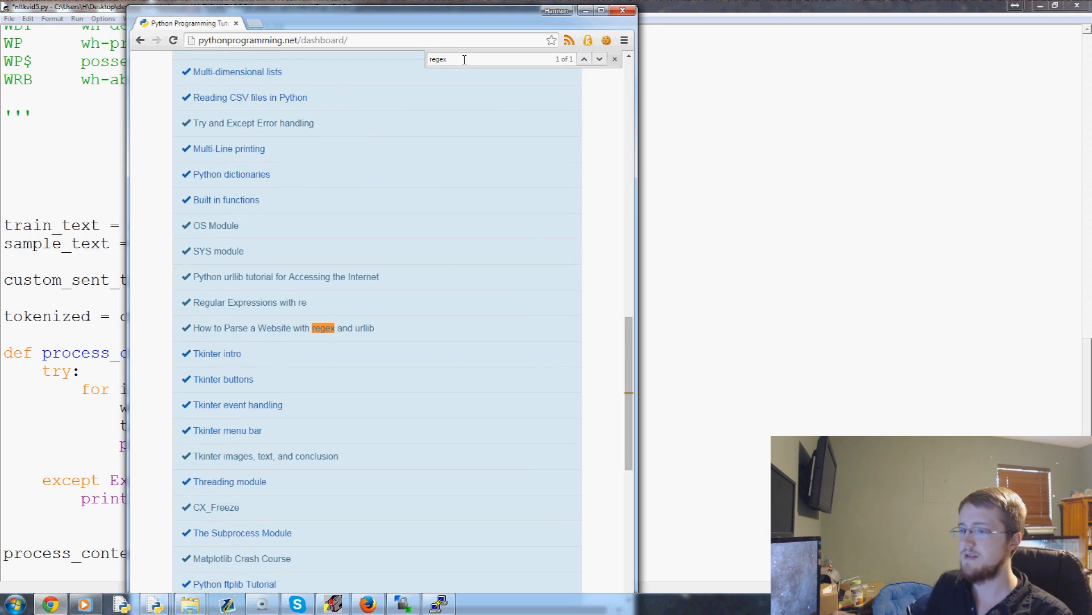
left_click(249, 301)
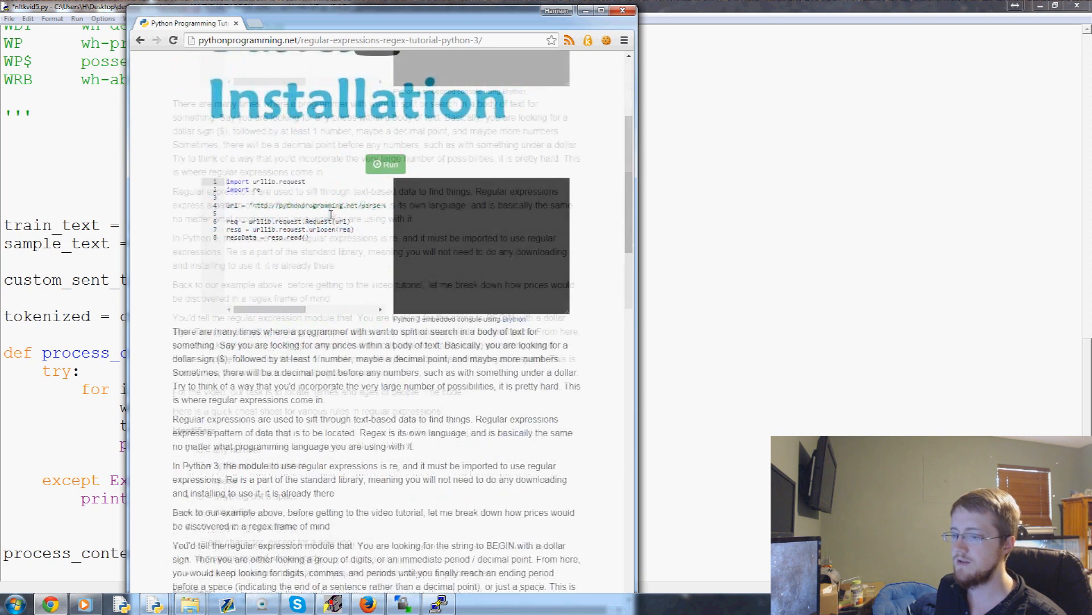
scroll("down", 3)
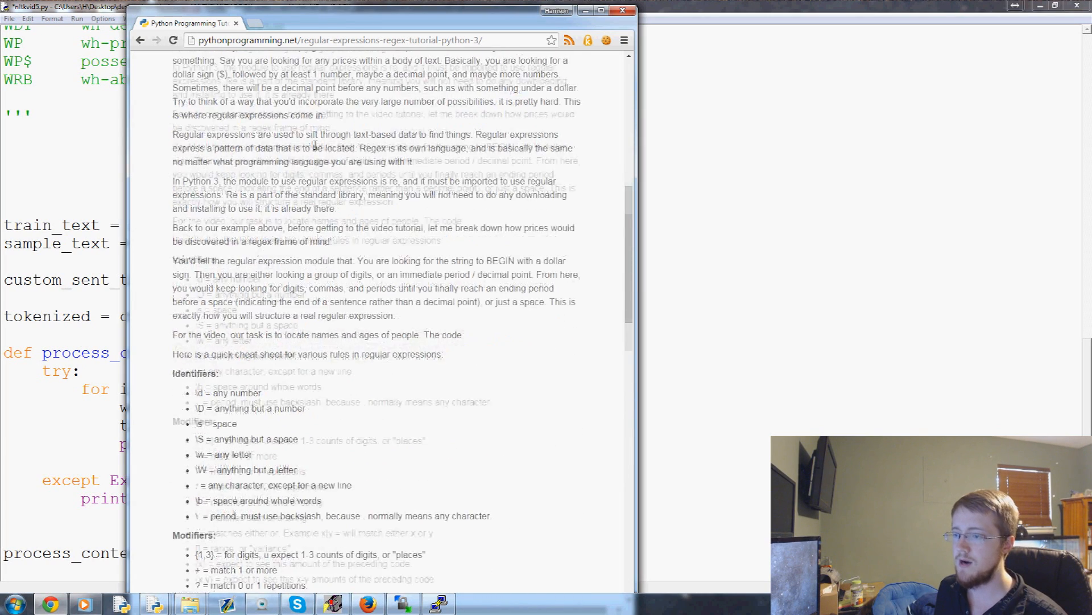
scroll("down", 3)
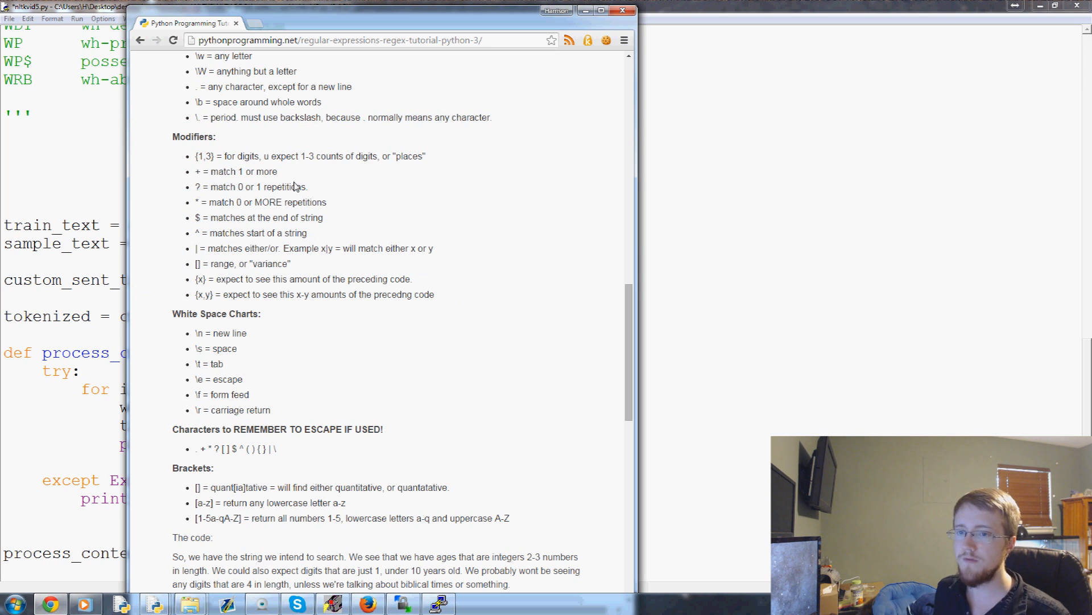
mouse_move(239, 174)
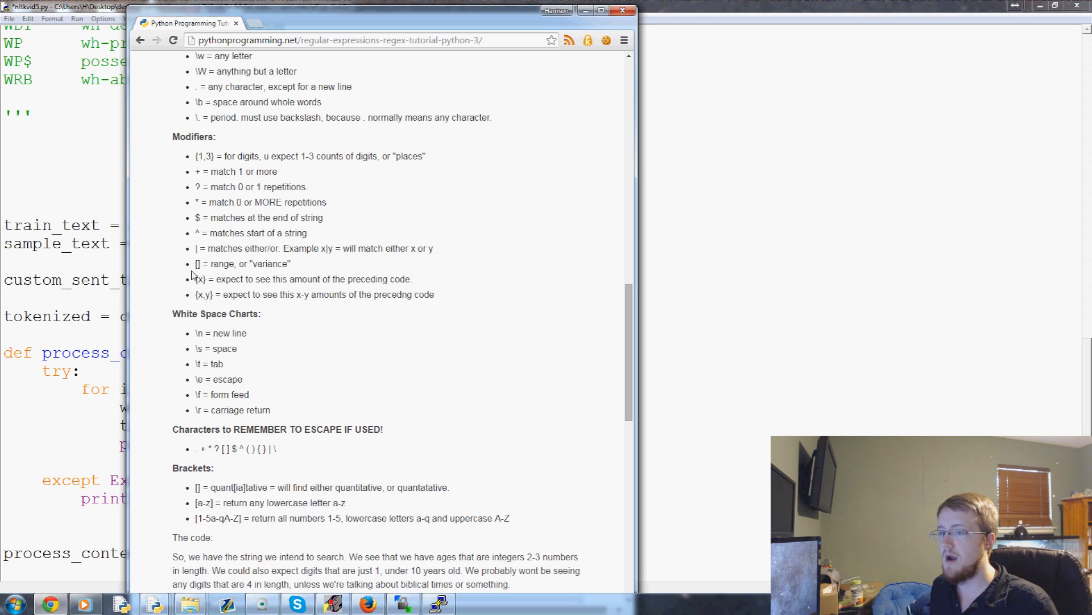
left_click_drag(196, 263, 275, 263)
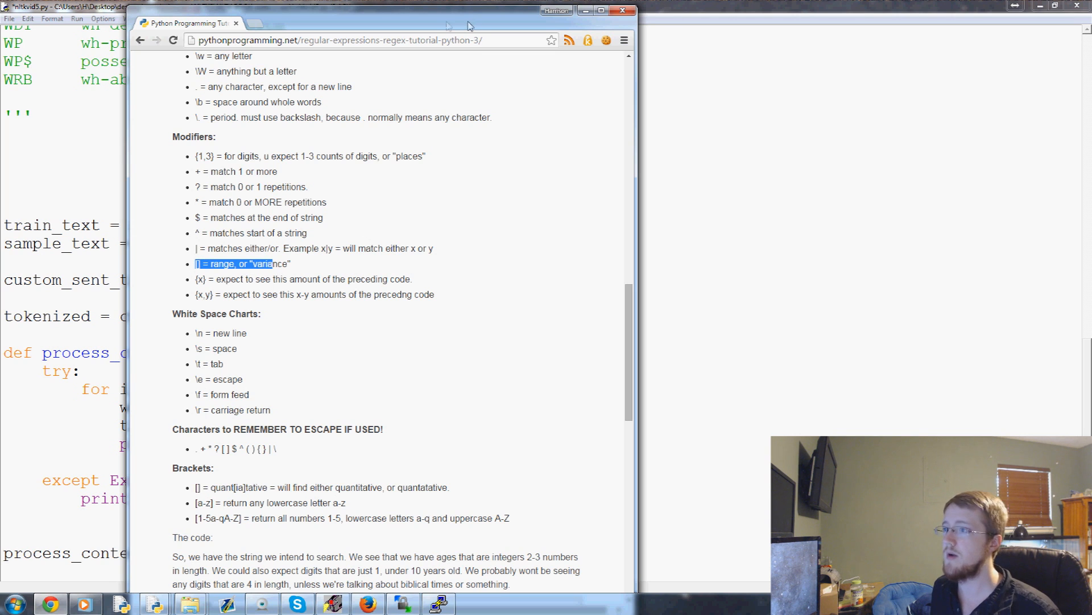
mouse_move(168, 132)
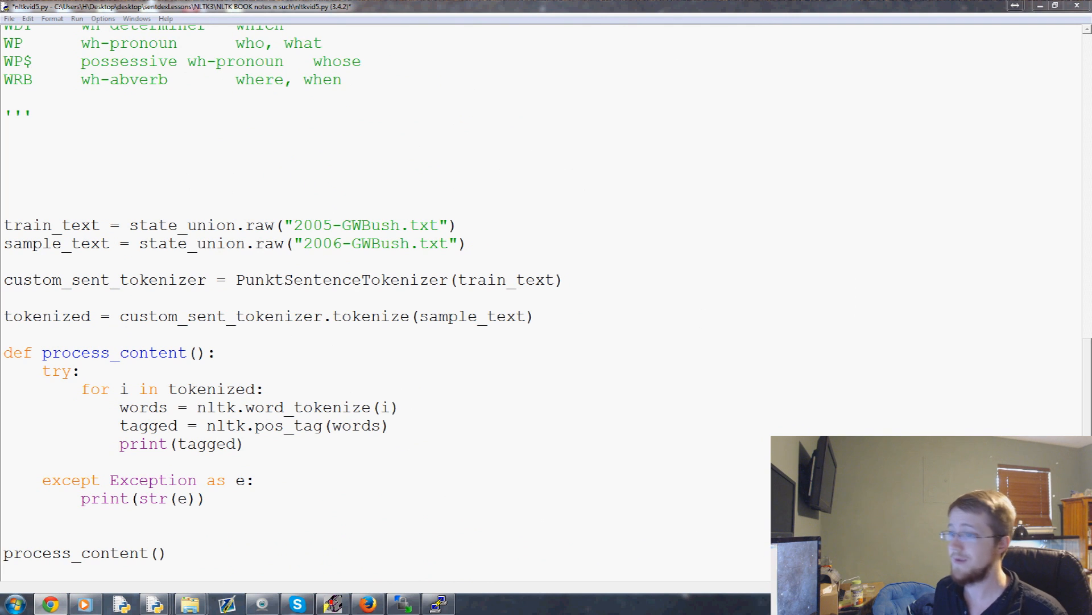
mouse_move(271, 420)
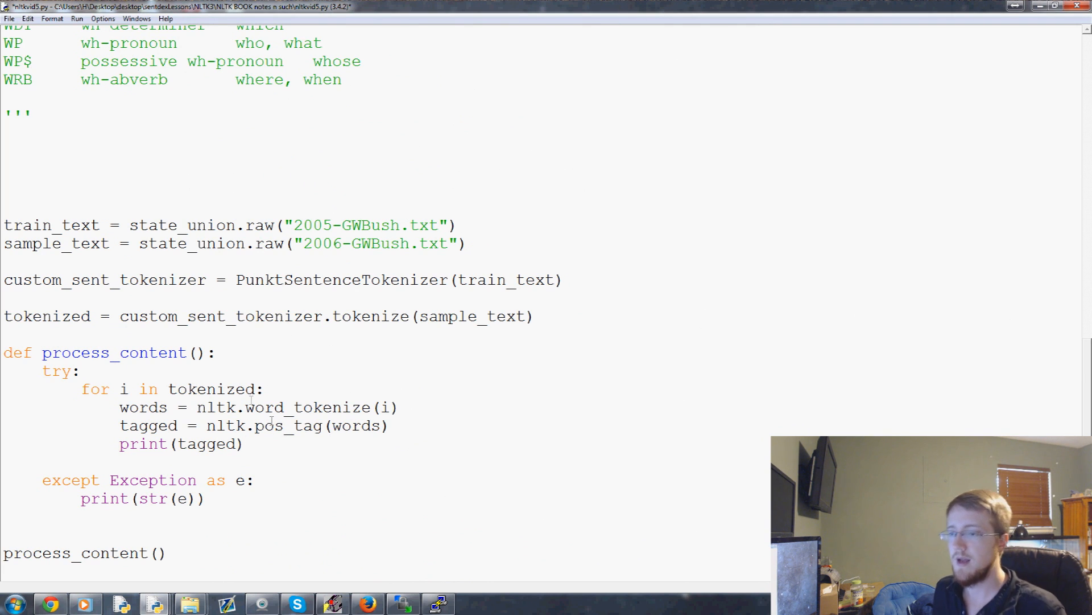
Delete the print(tagged) line from the loop, leaving a blank indented line
left_click_drag(120, 443, 244, 444)
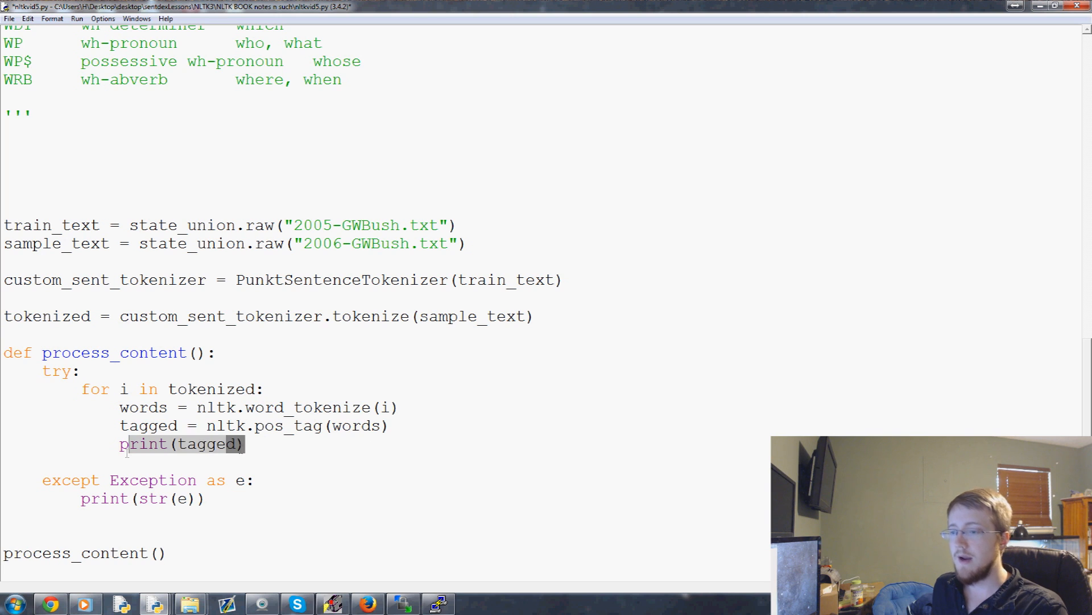
key("Delete")
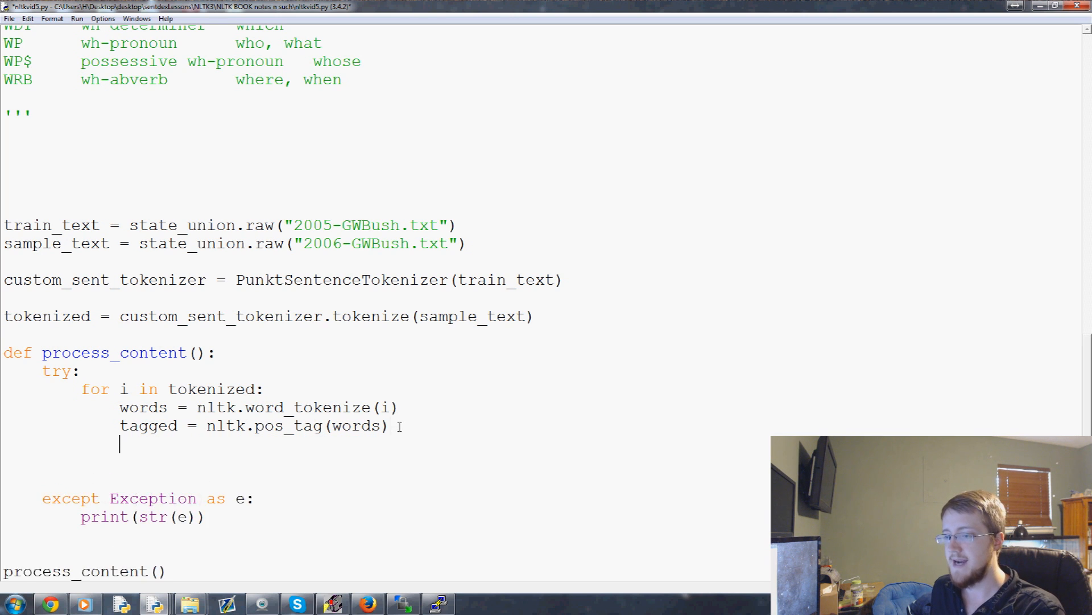
scroll("down", 3)
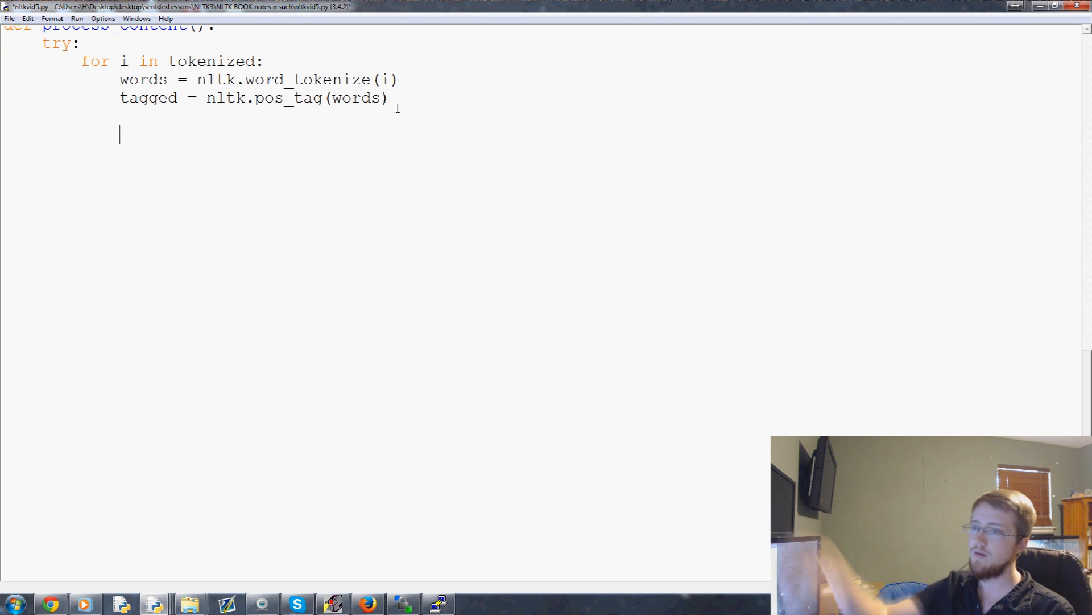
Start chunkGram as a raw triple-quoted string assignment in the loop
type("chunkGr")
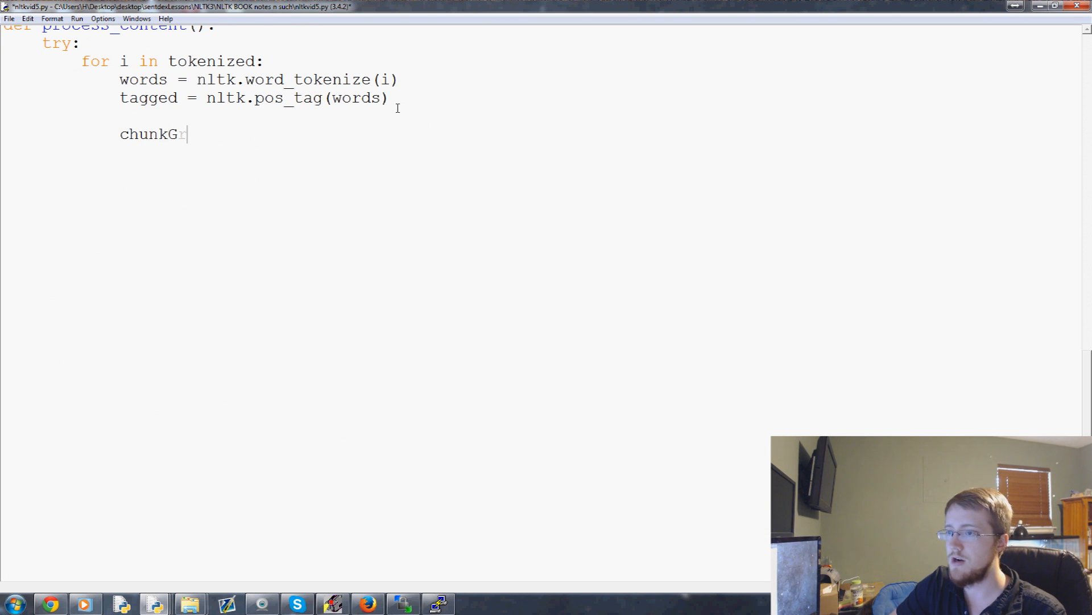
type("ram =")
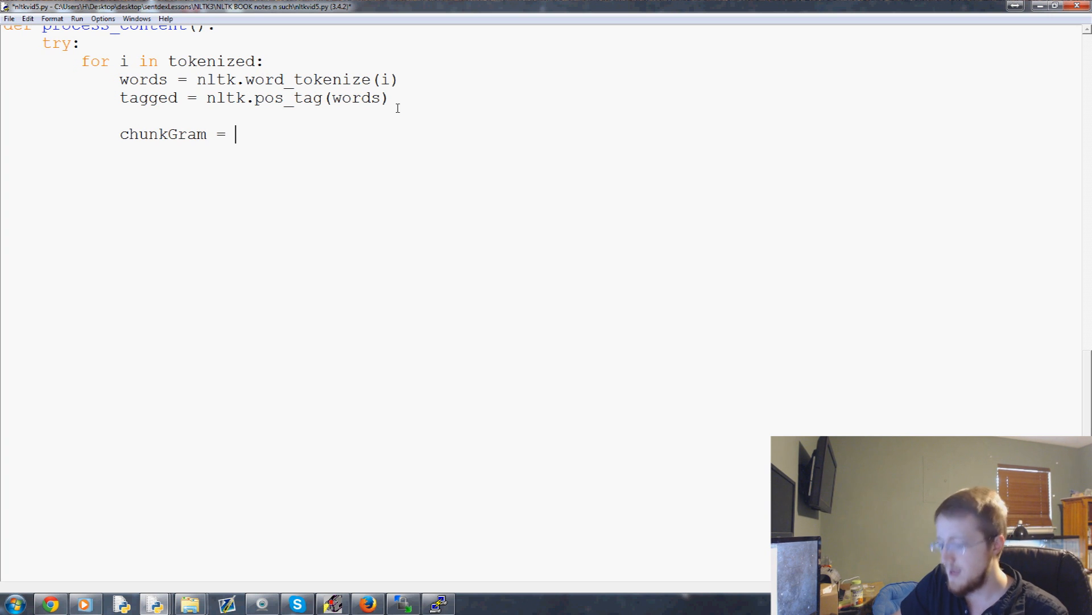
type("\"\"\" \"\"\"")
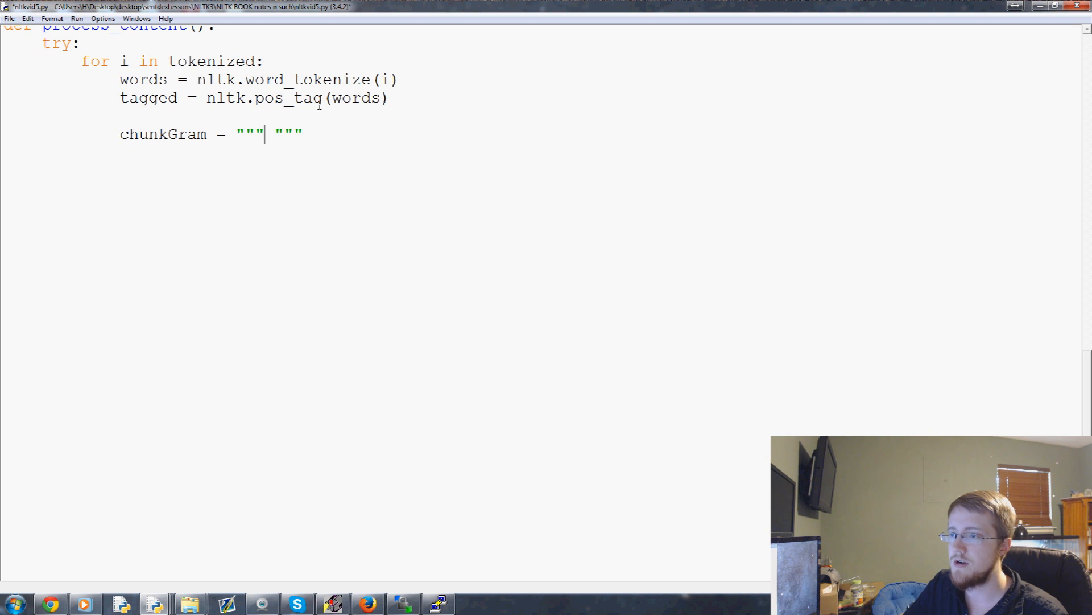
type("r")
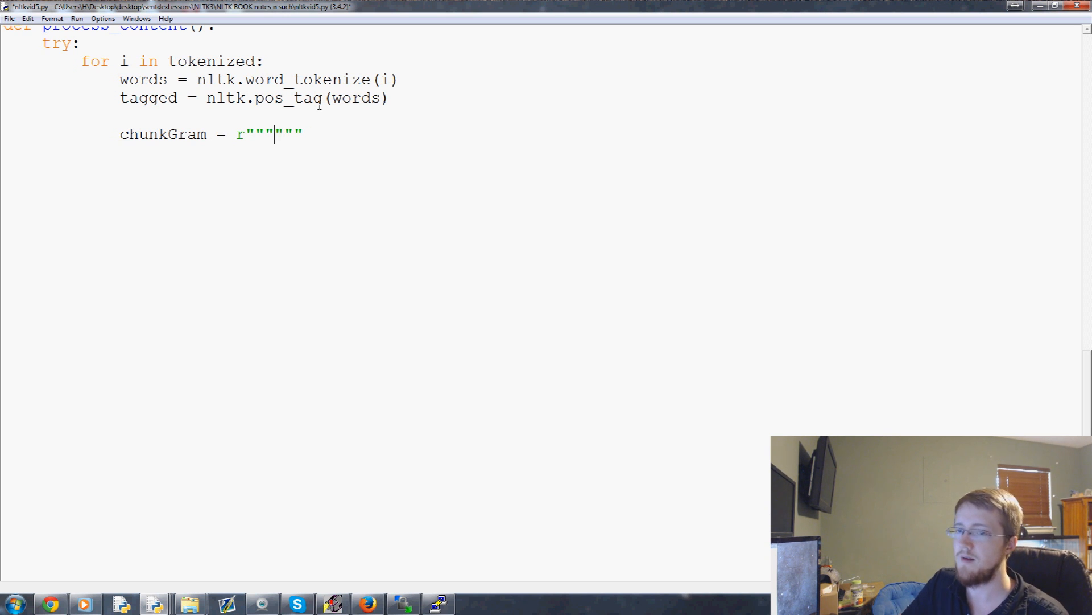
Write the grammar rule 'Chunk: {<RB>}' matching an adverb tag
type("Chunk:")
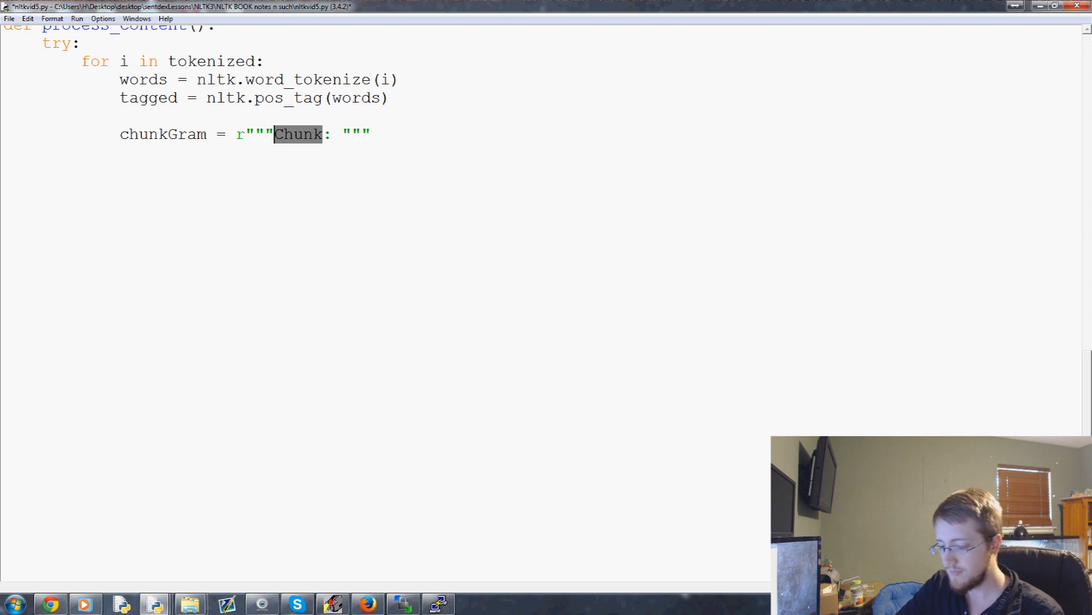
type("hup")
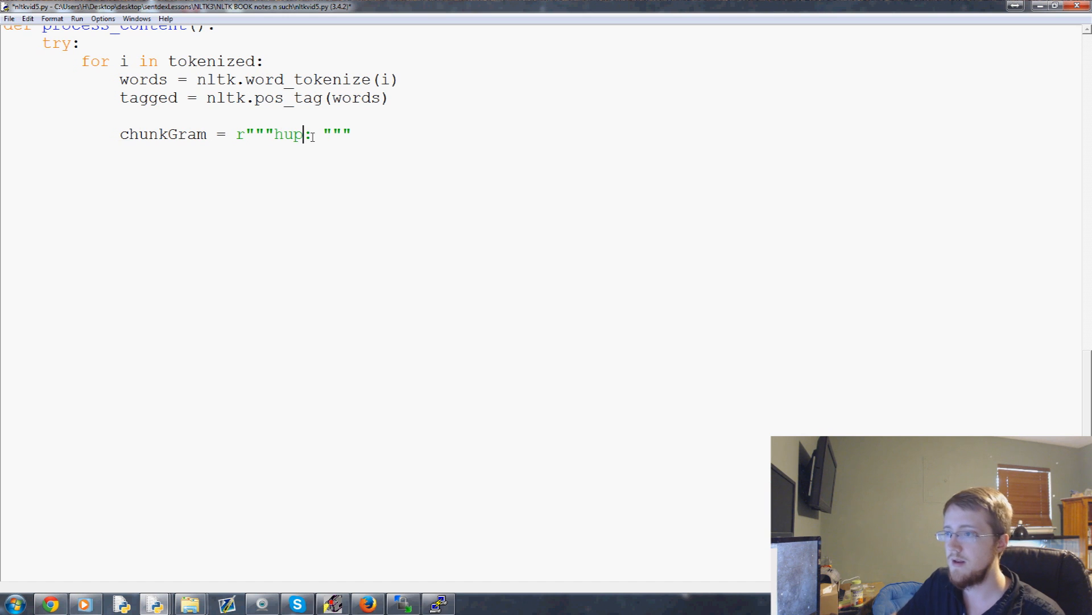
type("Chunk")
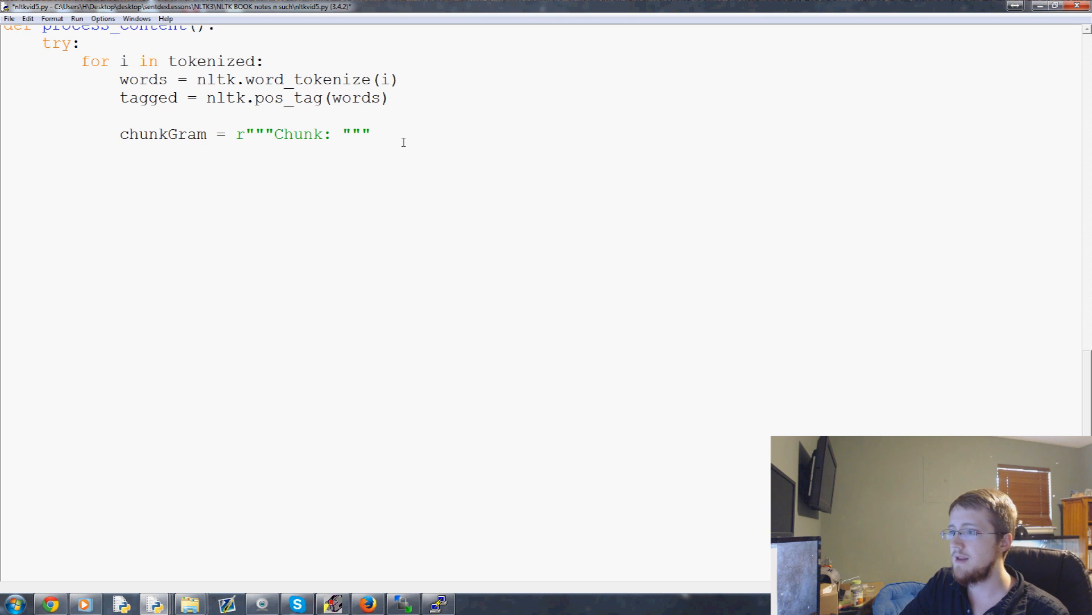
type("{}")
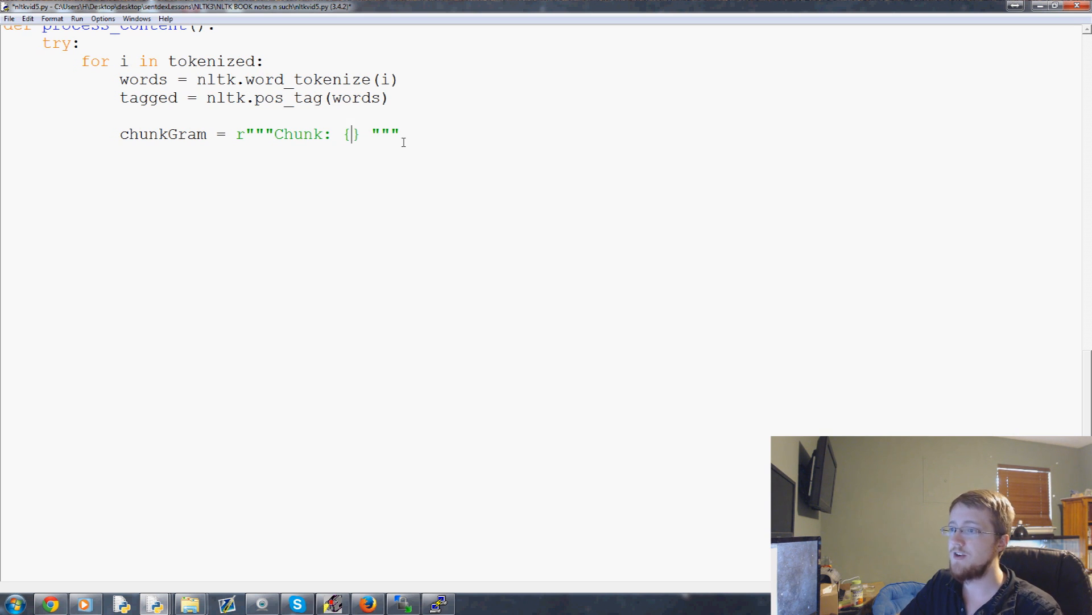
type("<>")
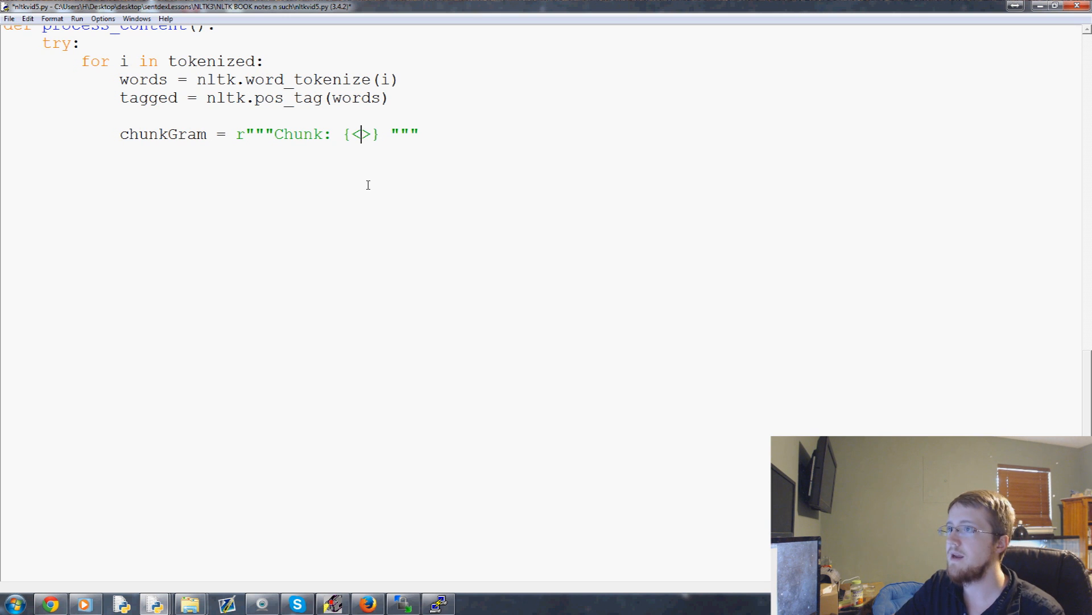
type("RB")
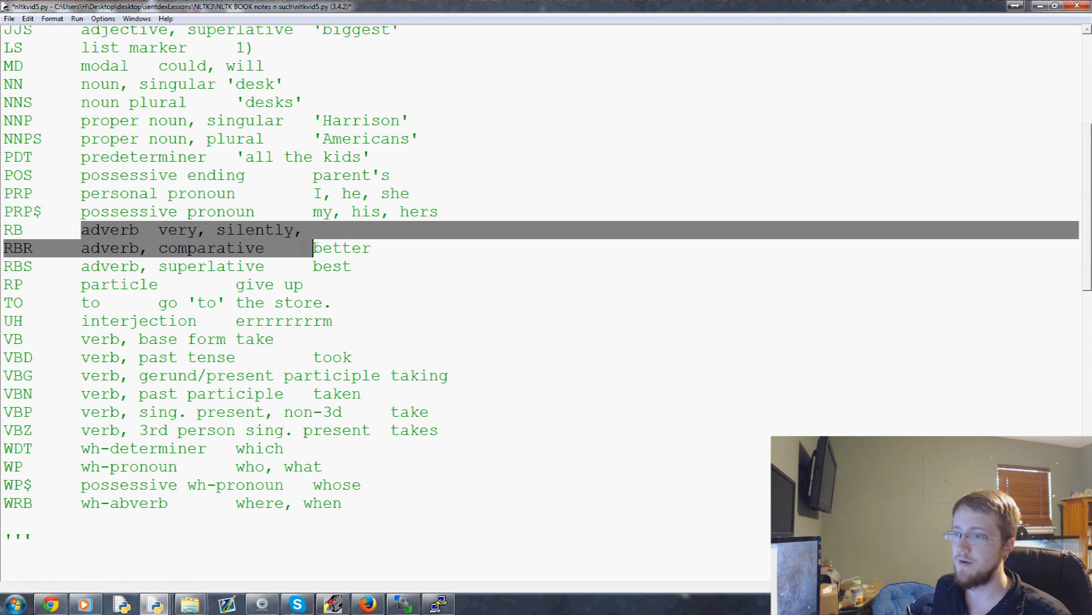
Change the adverb tag to <RB.?> so it matches RB, RBR and RBS
left_click(206, 265)
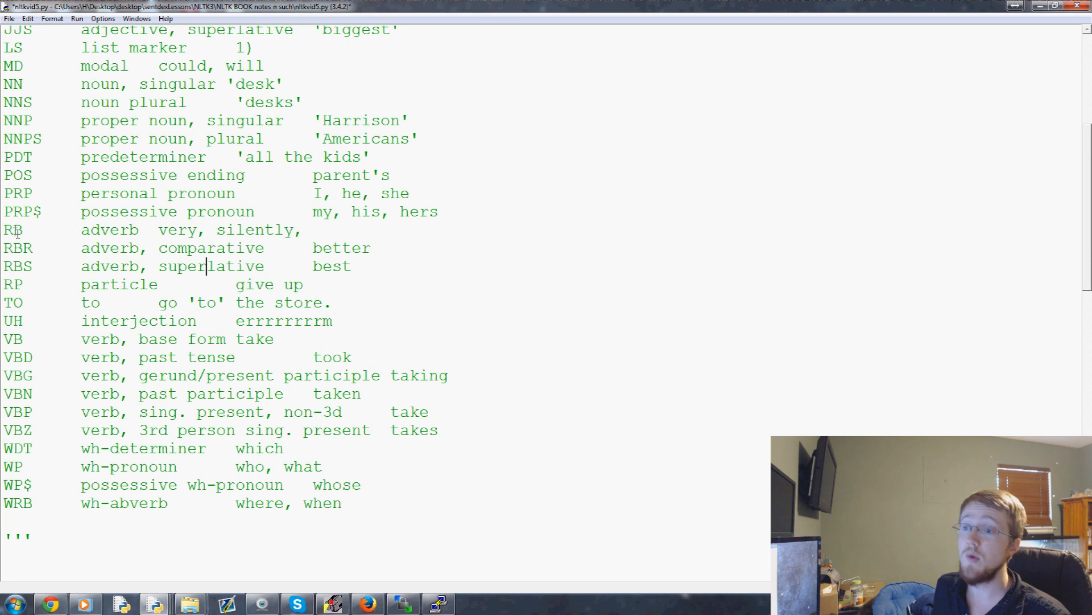
double_click(12, 230)
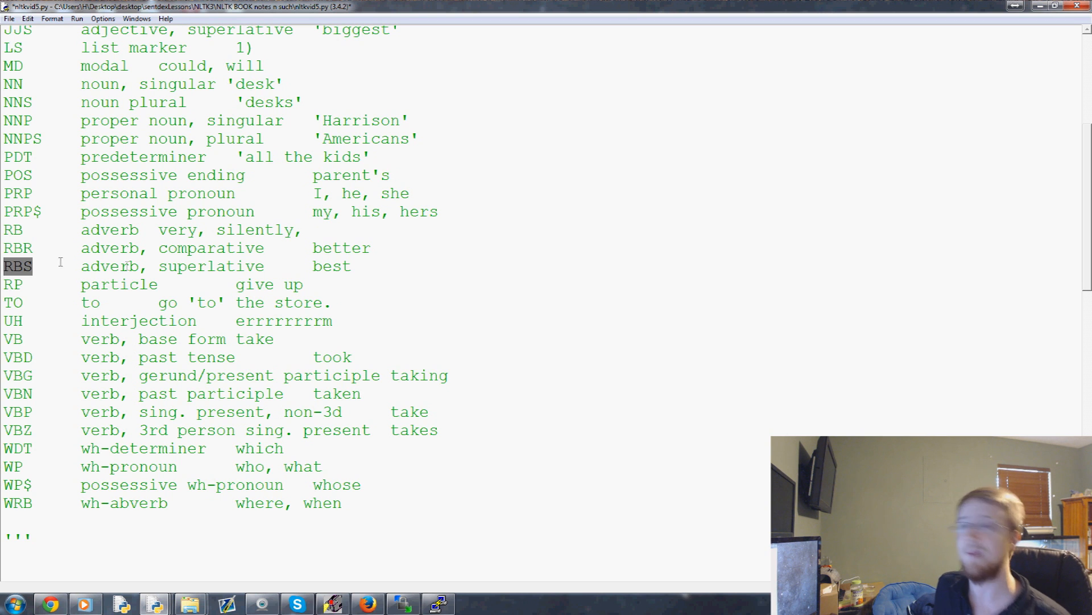
scroll("down", 3)
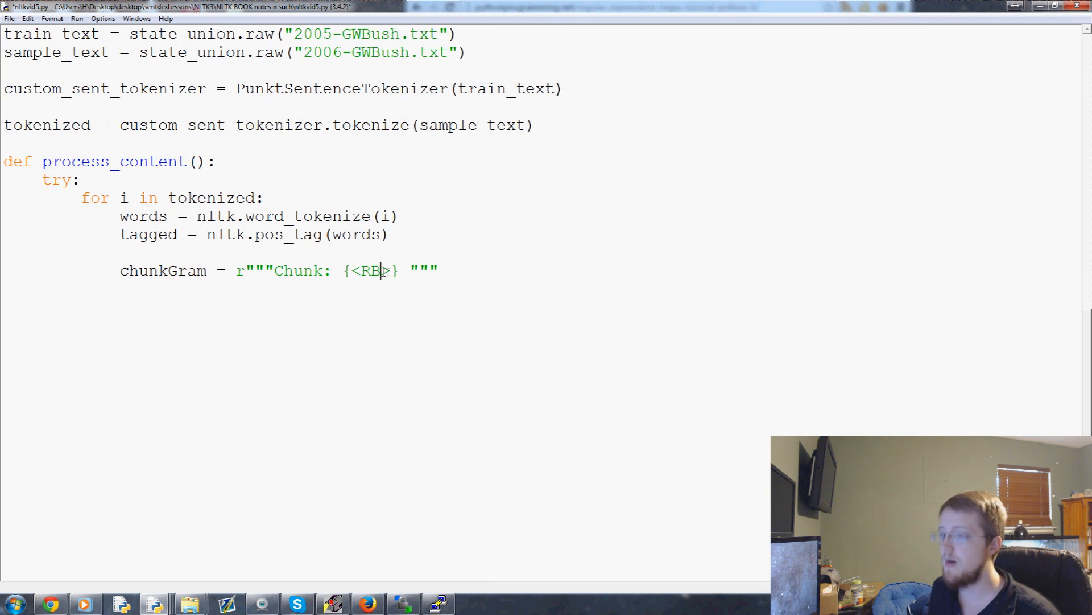
type(".")
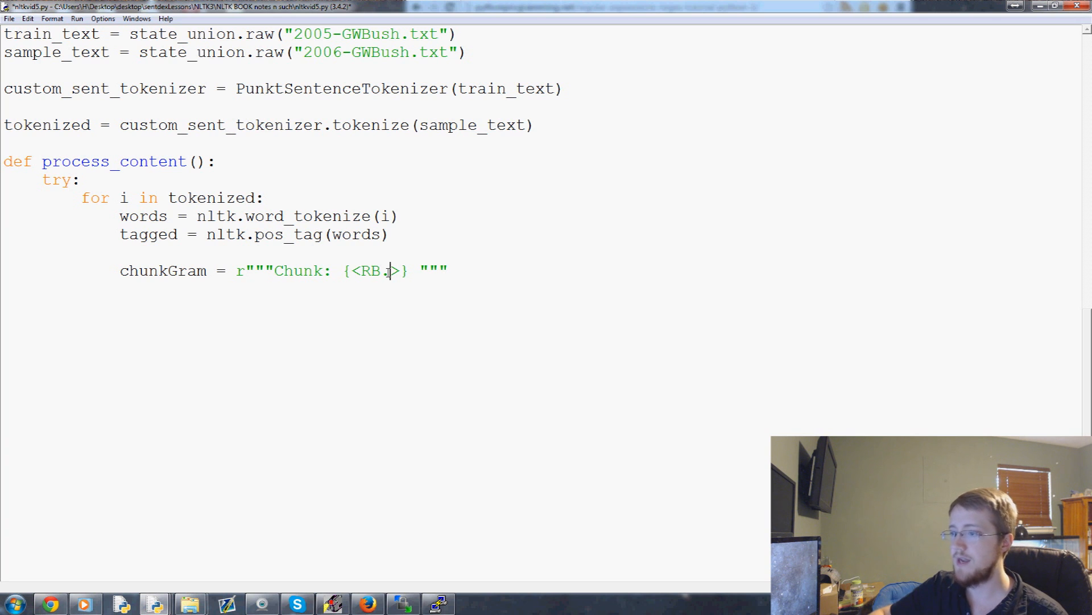
type("?")
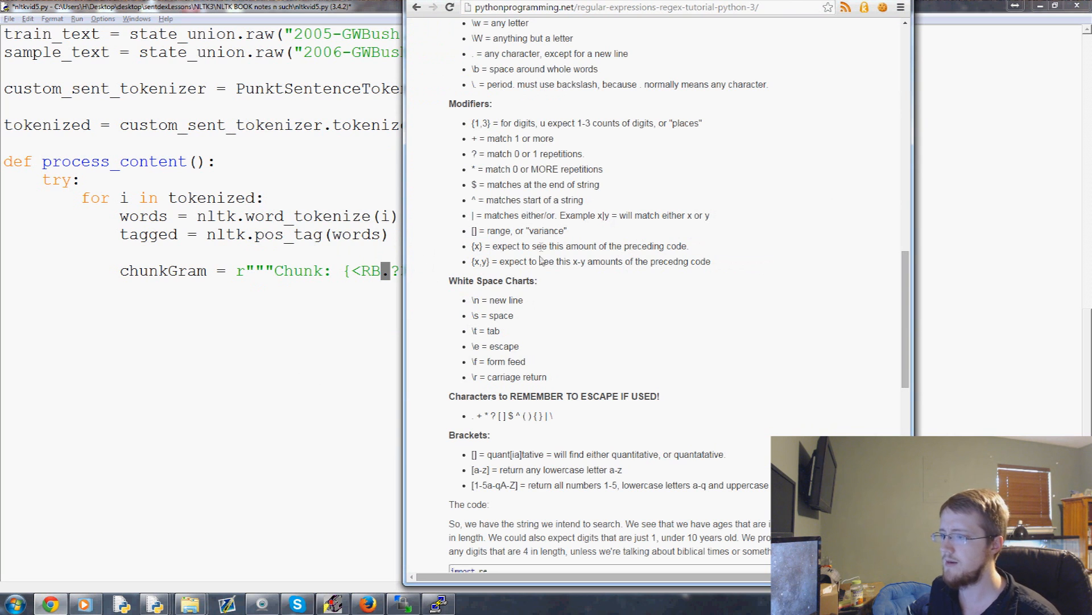
Scroll the regex cheat sheet to the identifiers and modifiers, pointing out the '.' any-character rule
scroll("up", 3)
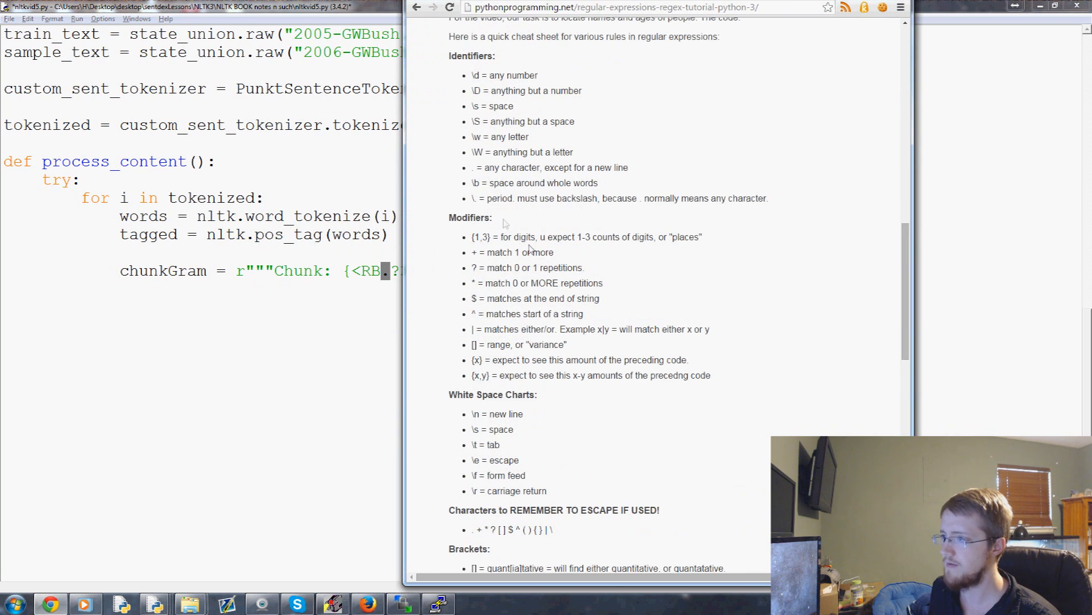
scroll("down", 3)
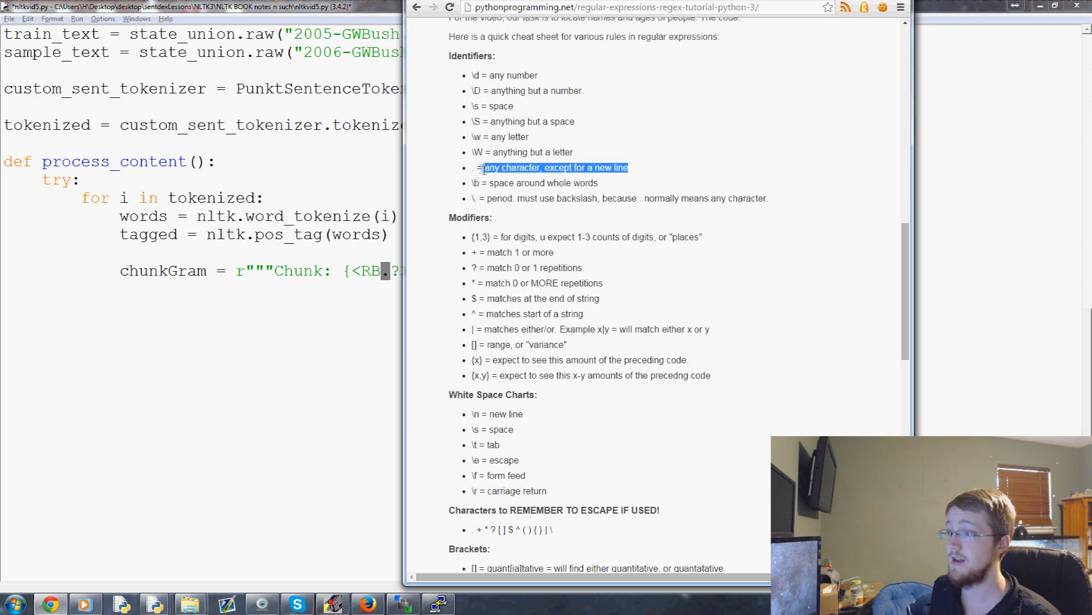
scroll("down", 3)
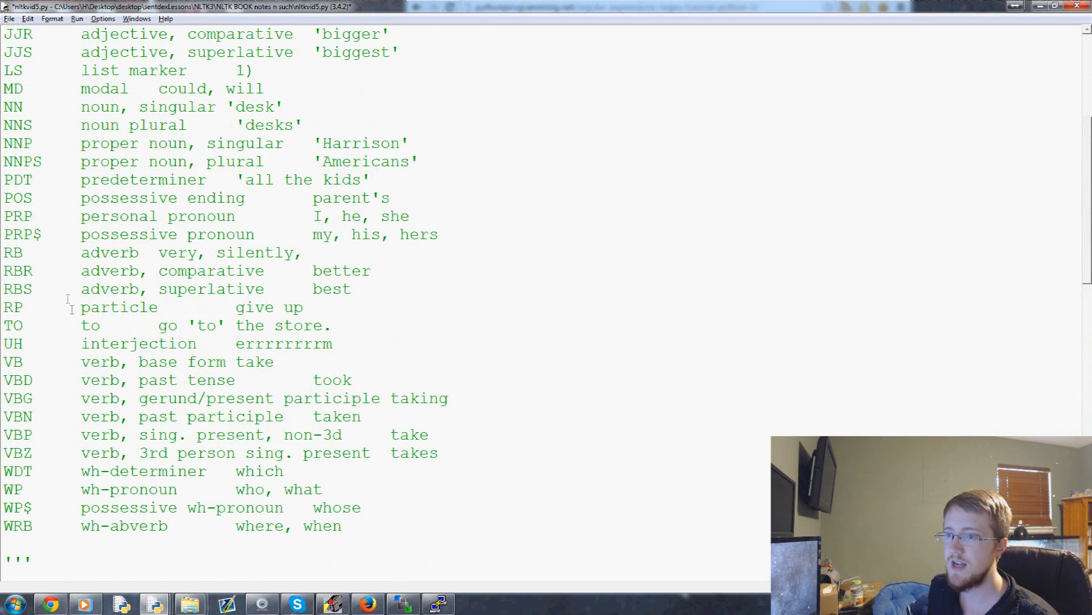
Check the tag list, then add a repeat modifier so the rule reads {<RB.?>*} for any number of adverbs
scroll("down", 3)
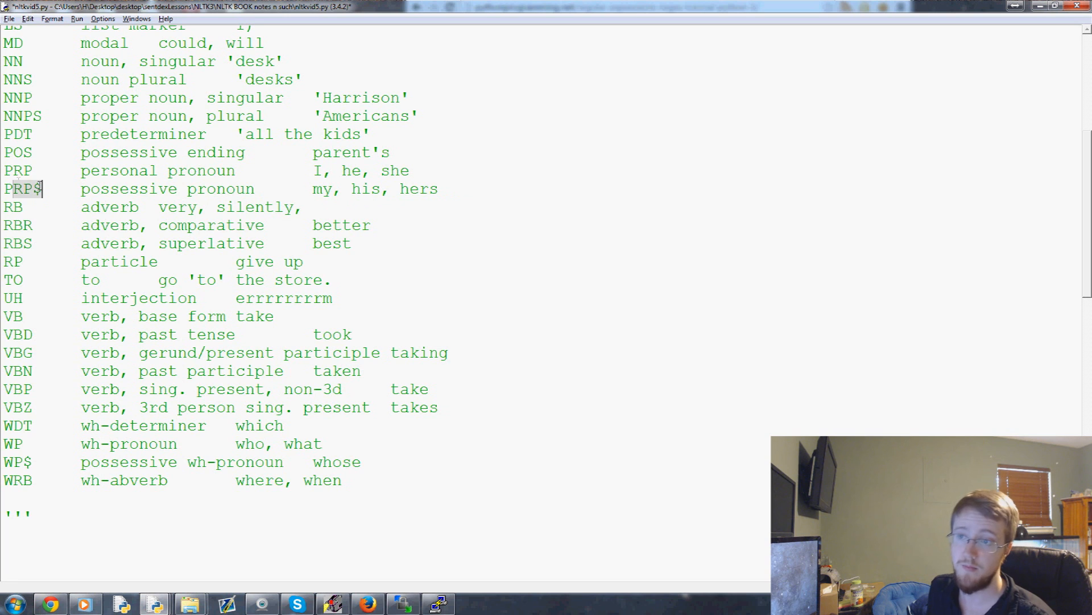
double_click(20, 189)
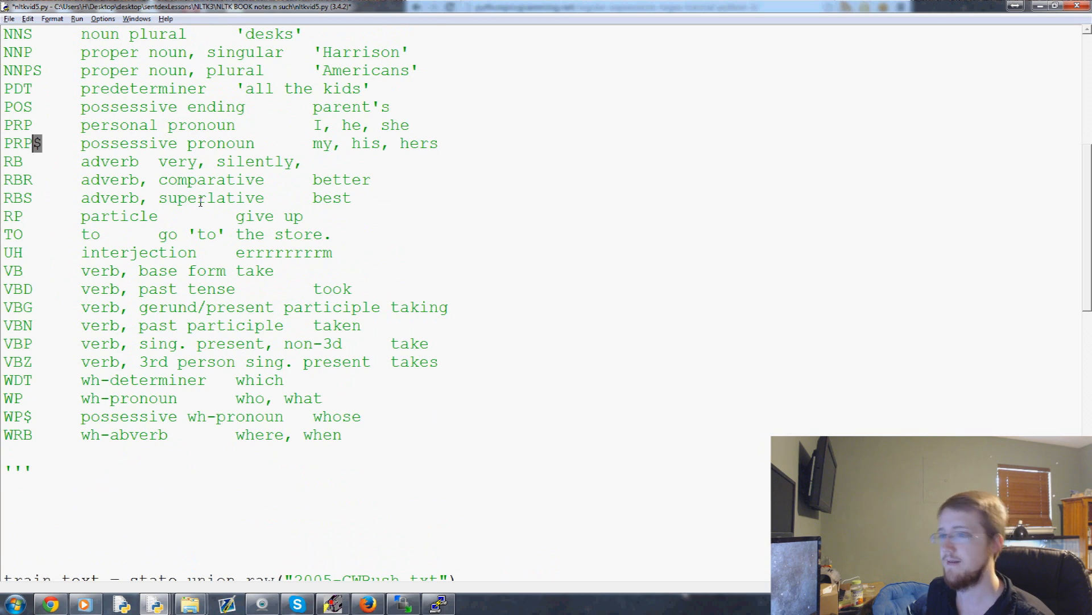
scroll("down", 3)
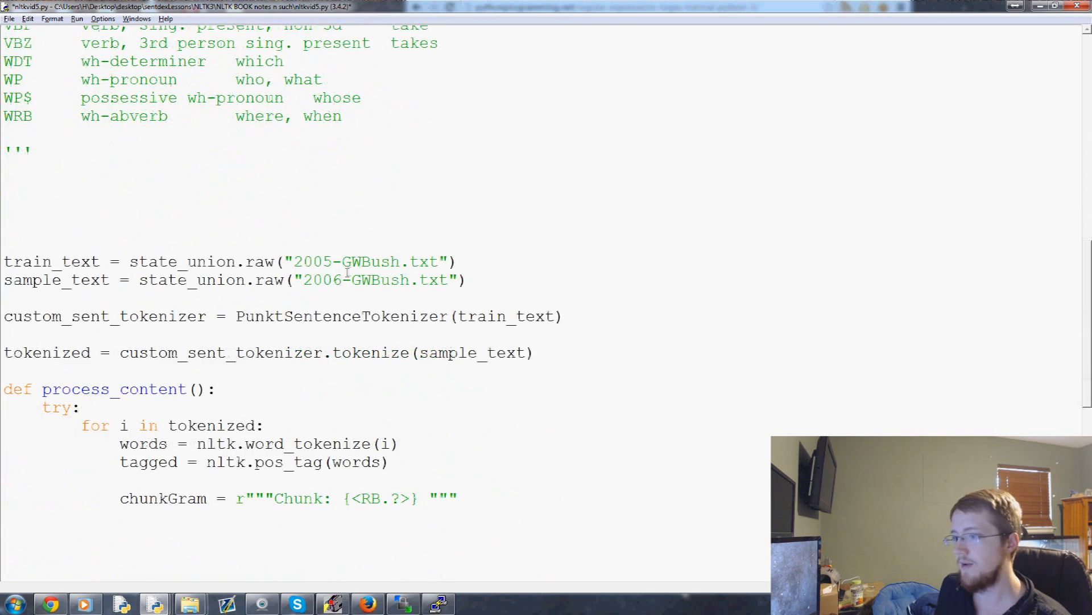
scroll("down", 3)
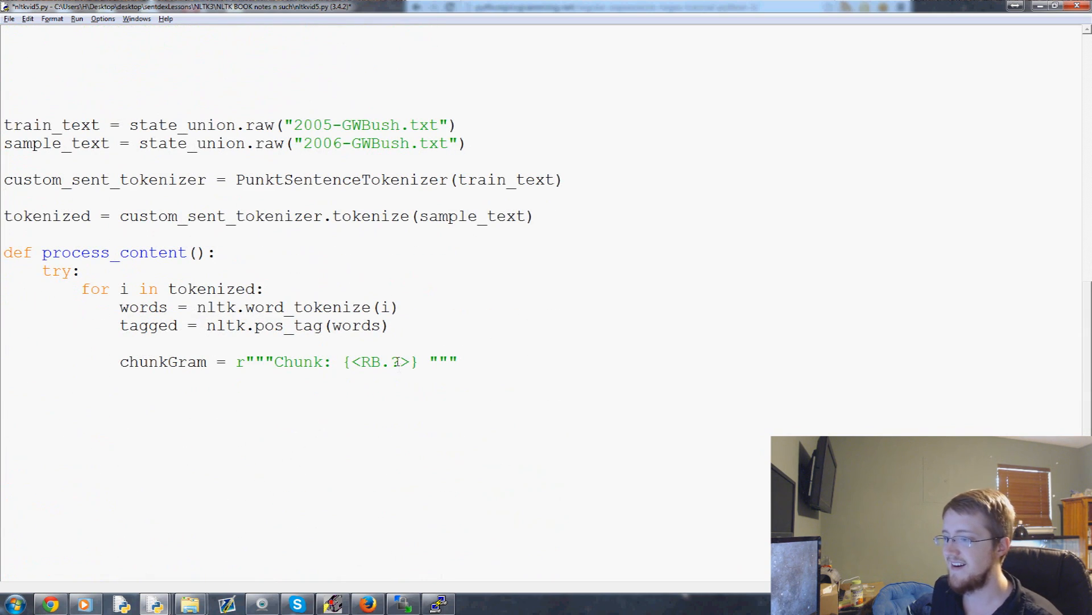
type("?")
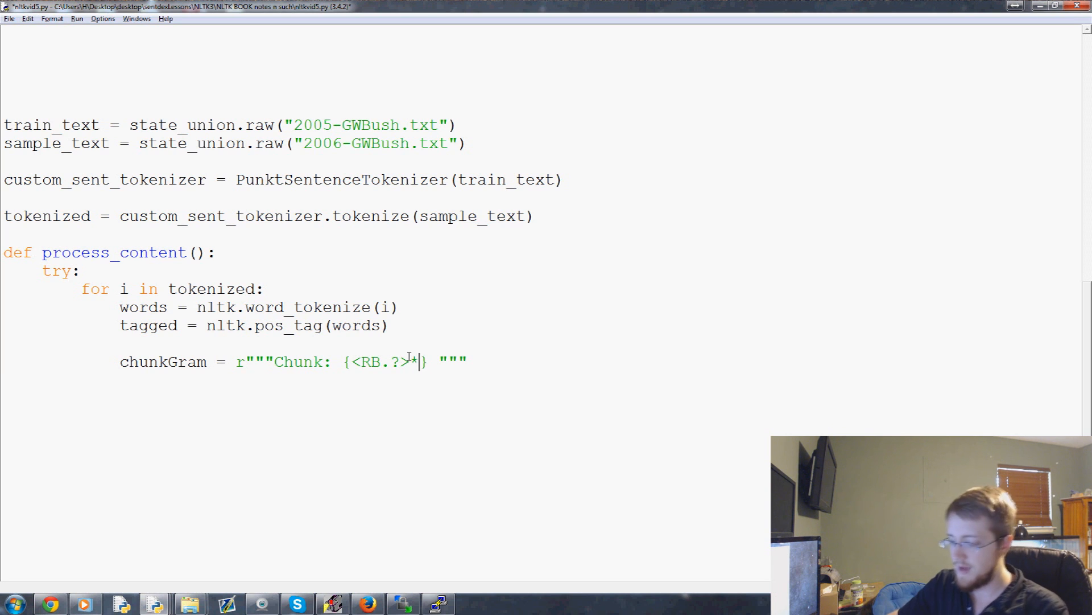
Extend the rule with <VB.?>* for any verbs followed by <NNP> for a proper noun
type("<>")
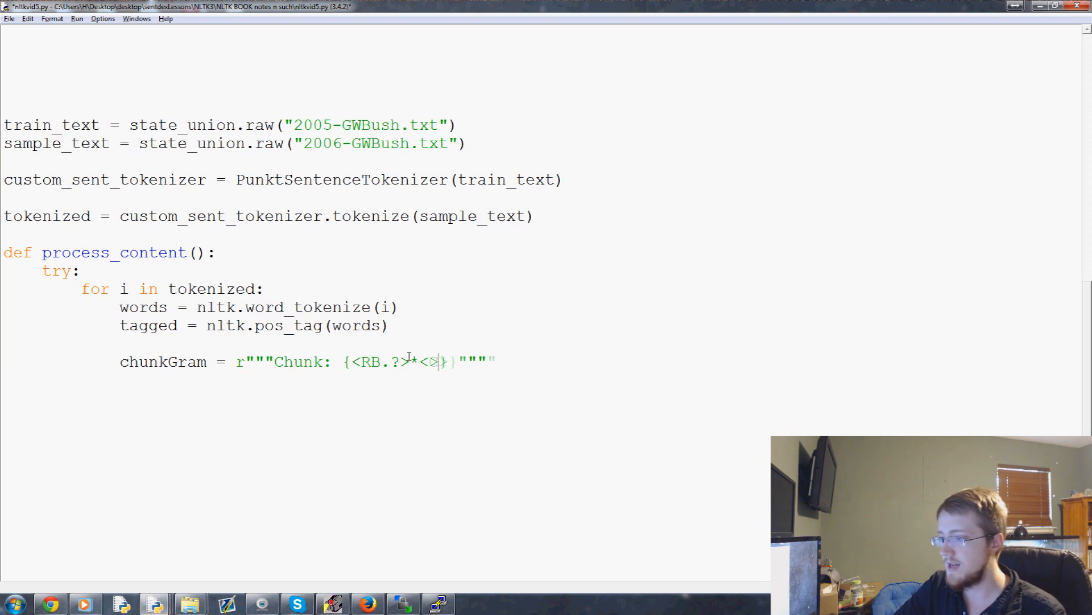
type("VB.?")
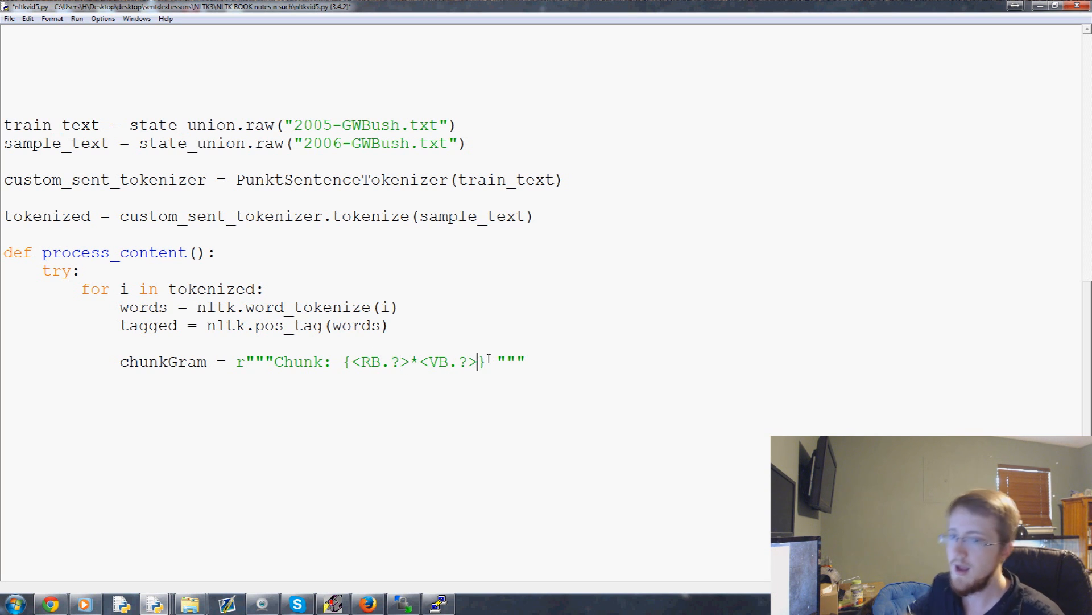
type("*")
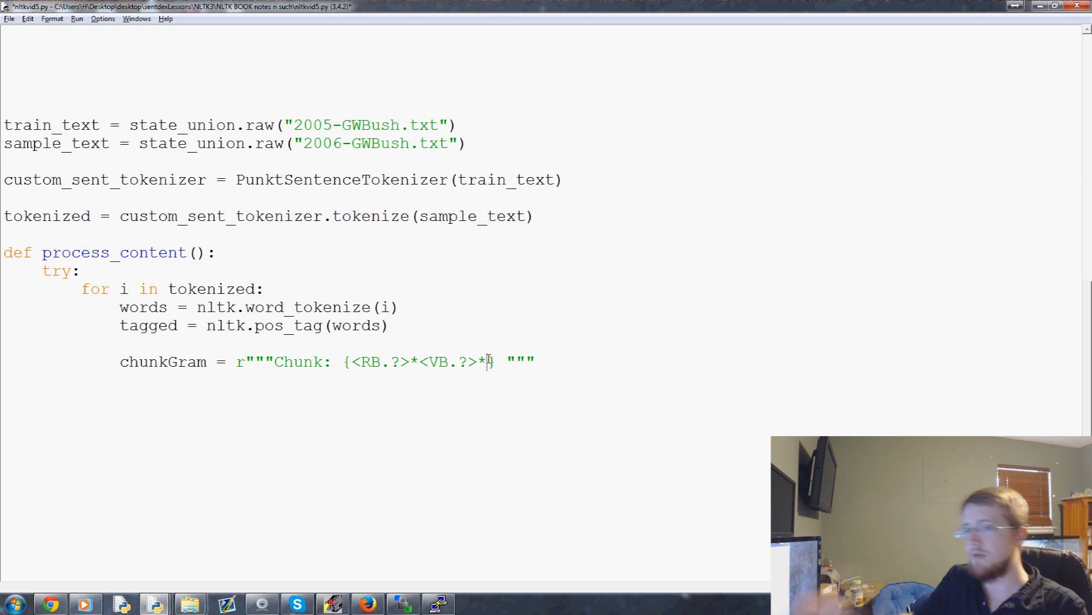
type("<>")
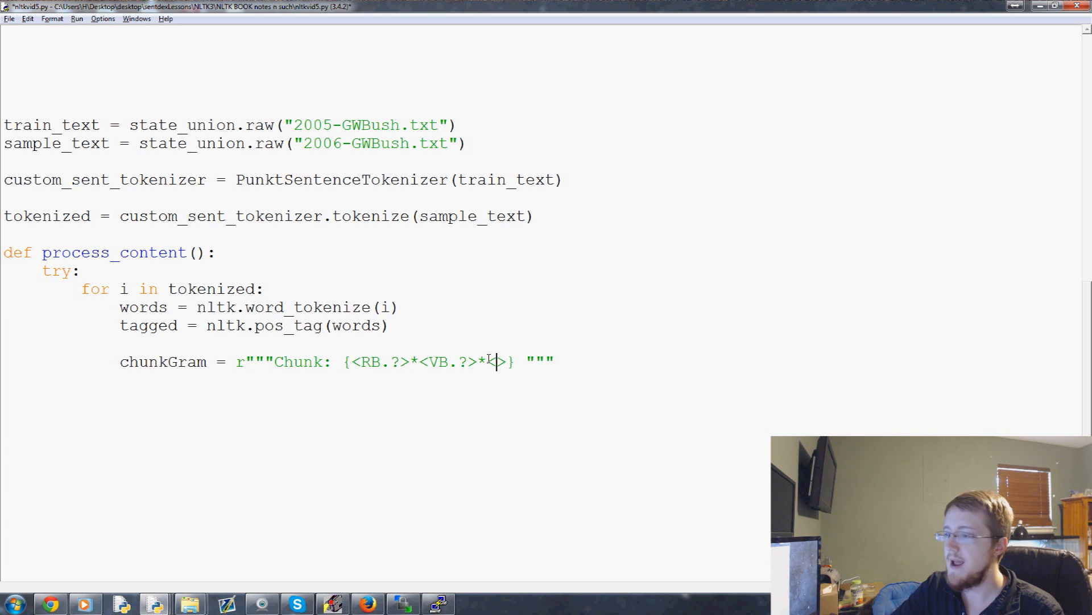
type("NNP")
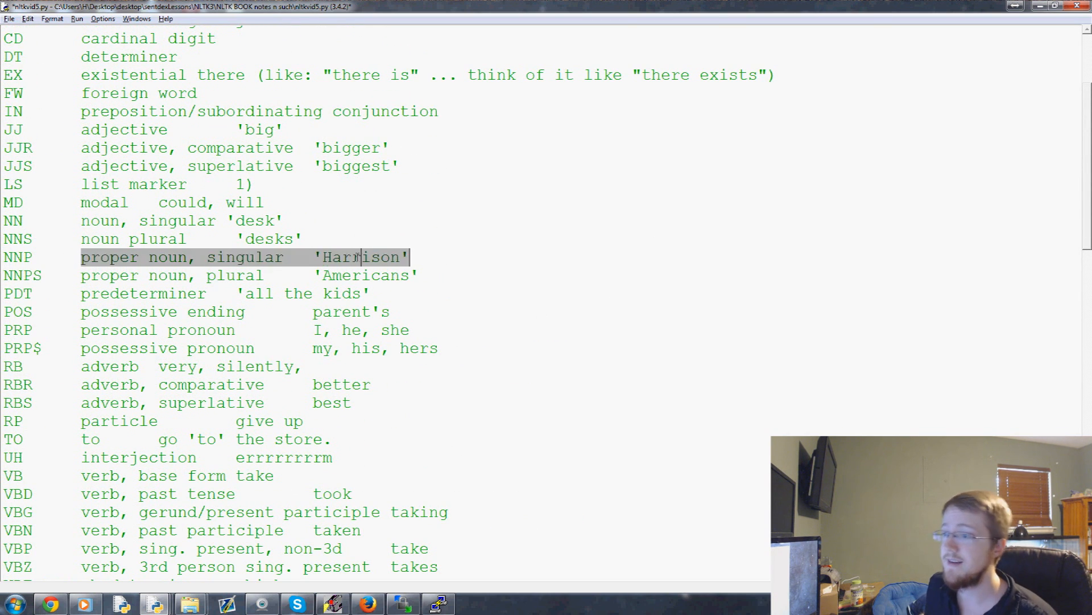
Finish the rule with an optional <NN>? and close the brace: {<RB.?>*<VB.?>*<NNP><NN>?}
double_click(359, 258)
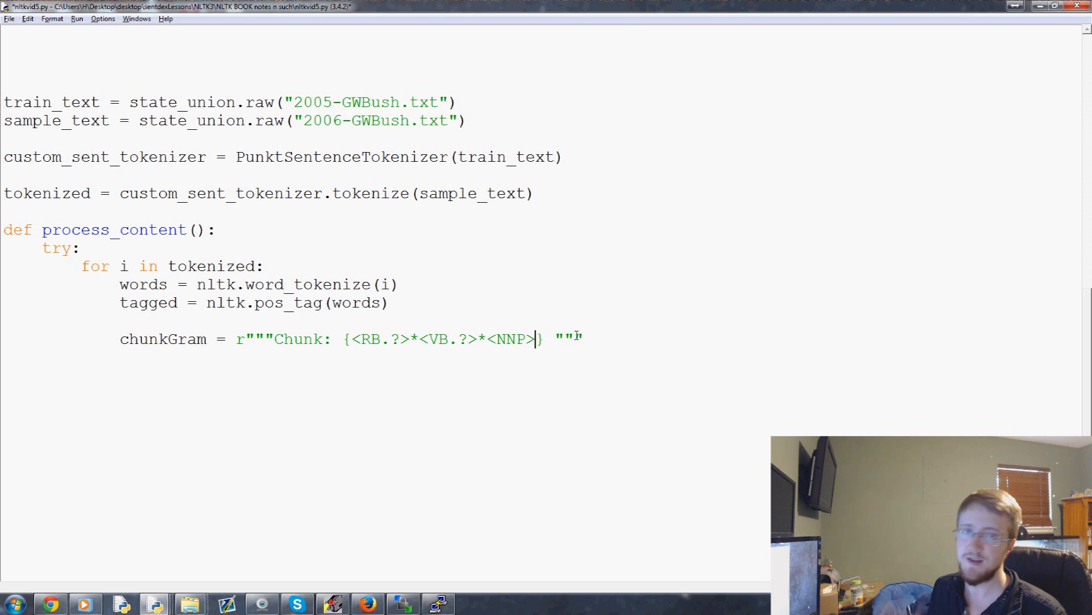
type("<>")
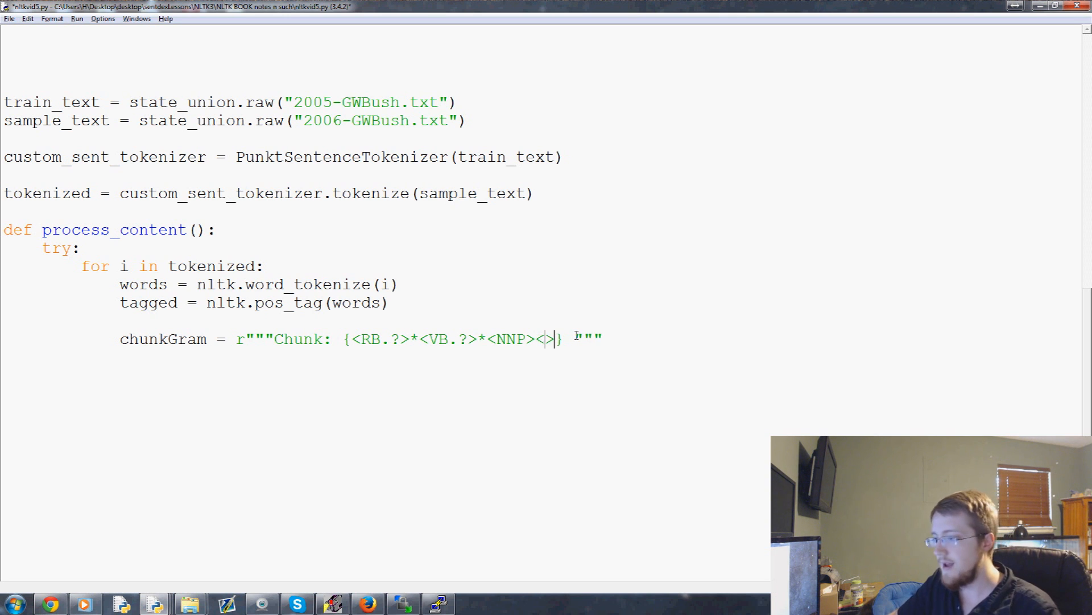
type("nn")
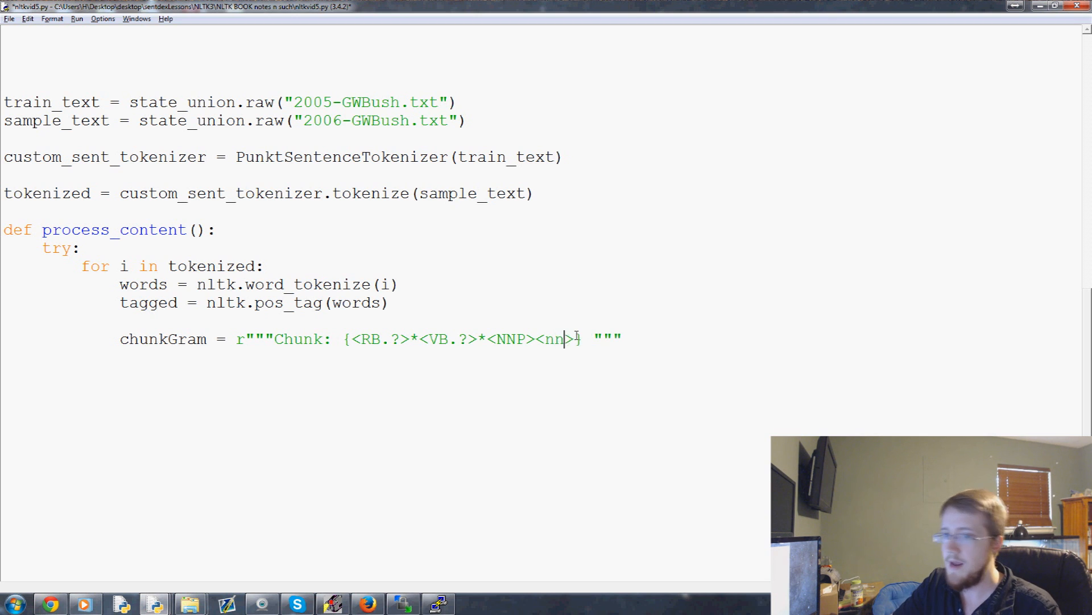
type("NN>")
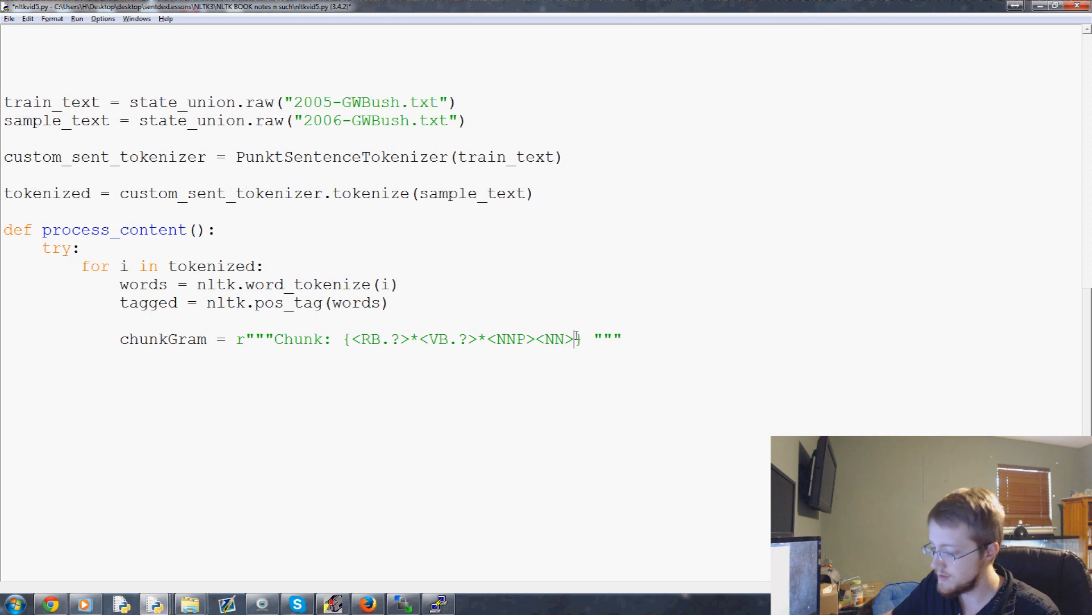
type("?}")
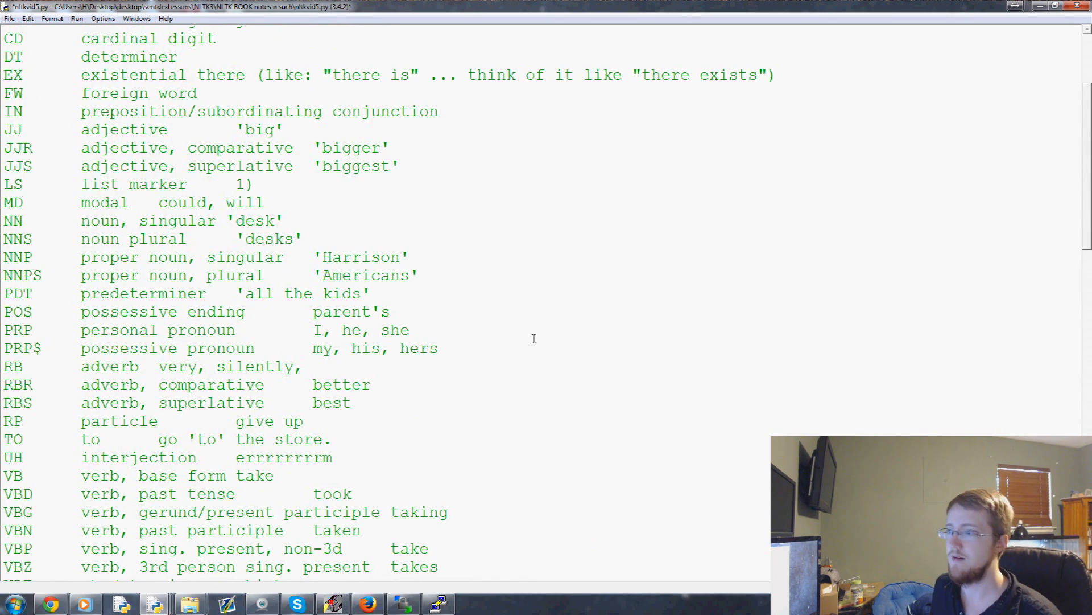
Point out the NNP singular proper noun description in the tag list
scroll("up", 3)
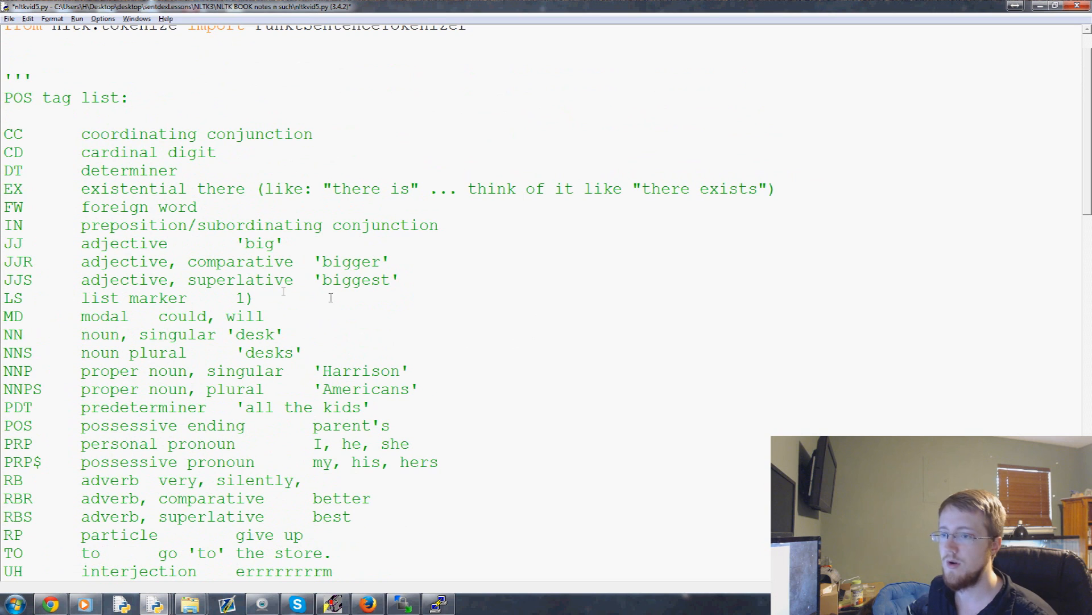
left_click_drag(98, 371, 314, 371)
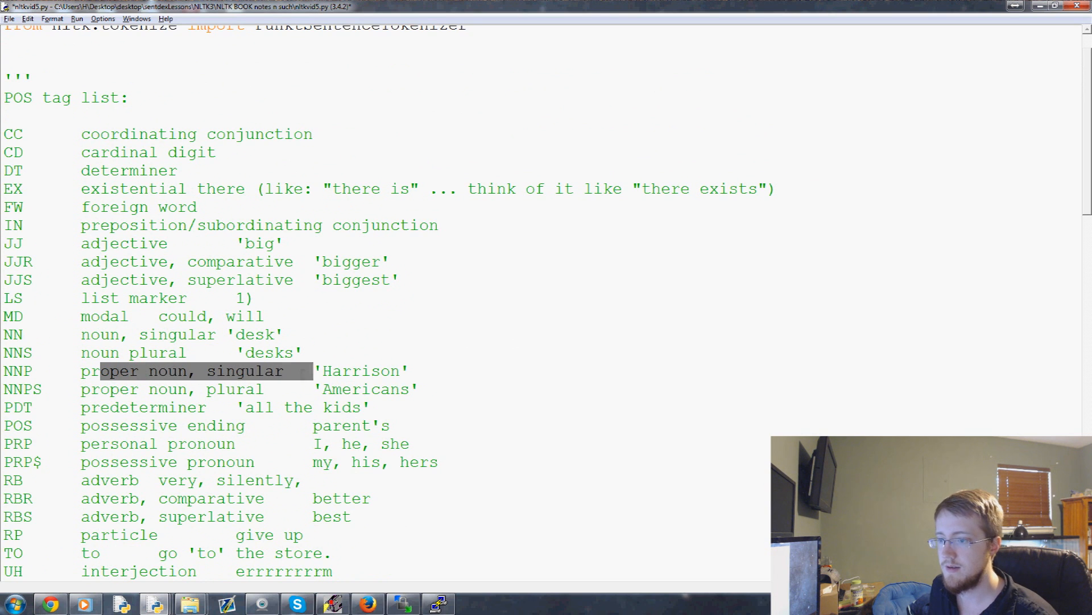
left_click(390, 369)
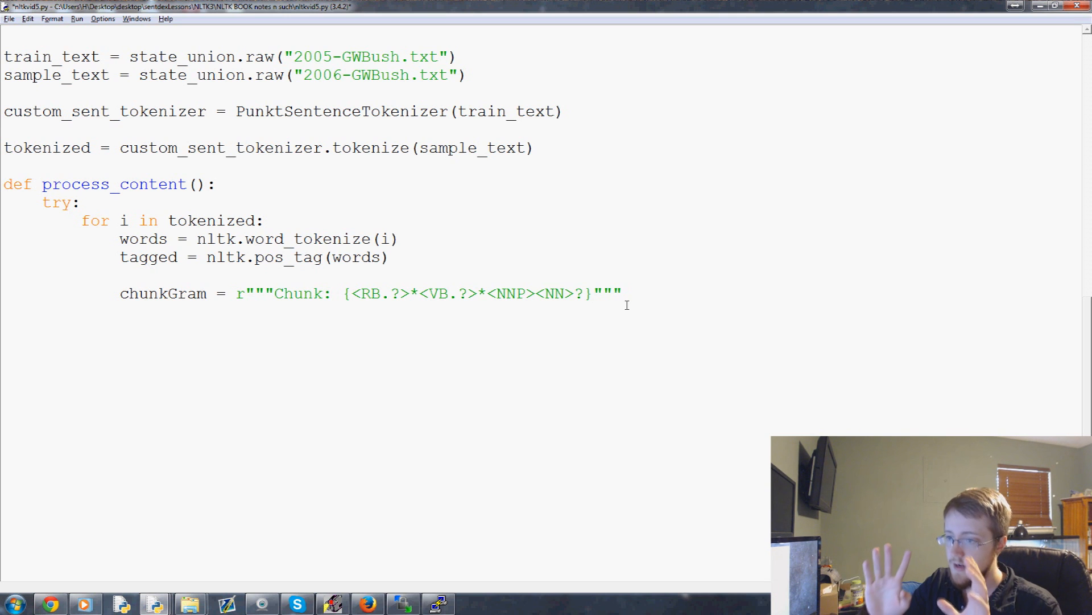
Add chunkParser = nltk.RegexParser(chunkGram) below the grammar
key("enter")
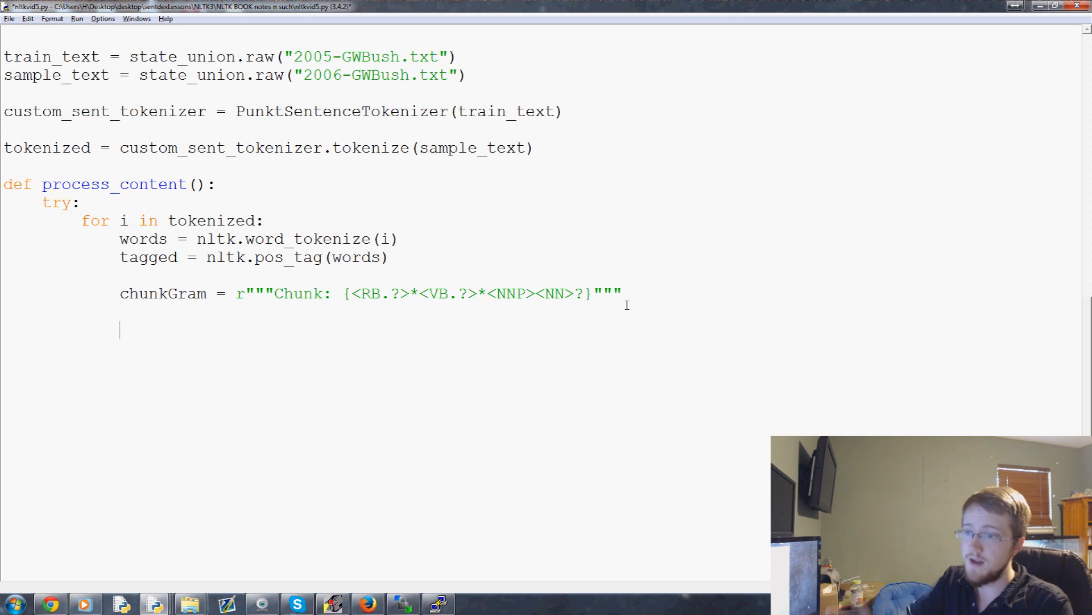
type("chunkParser")
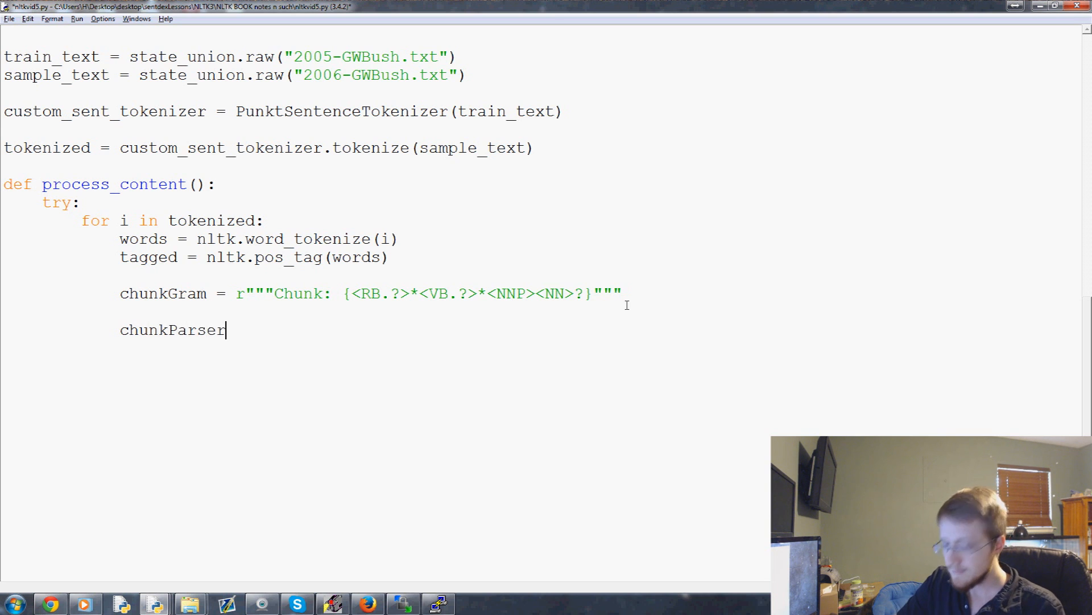
type("= nltk.")
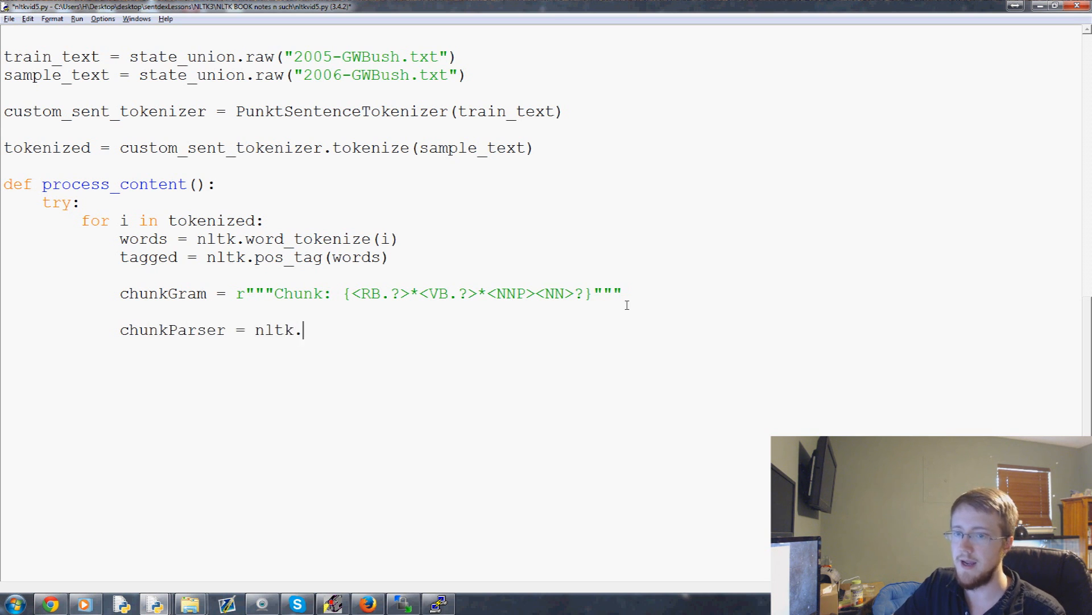
type("RegexParser")
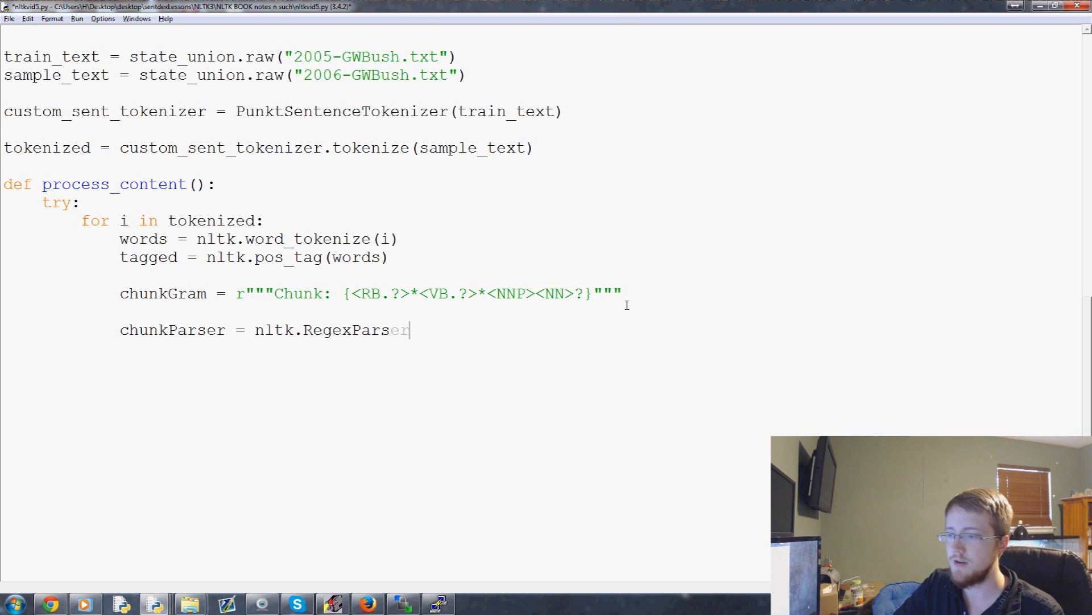
type("()")
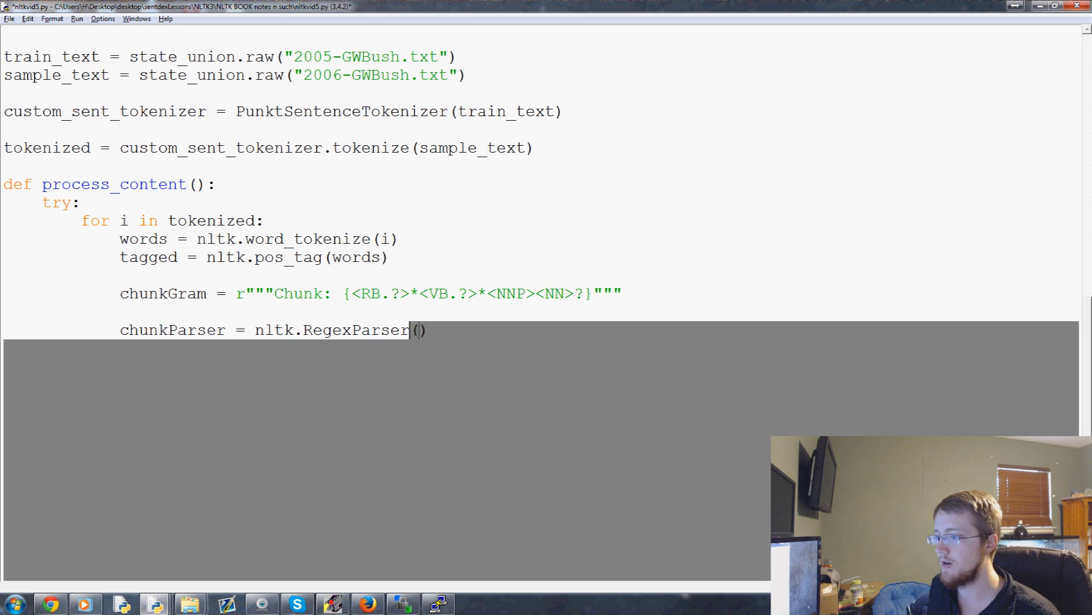
type("chunkGram")
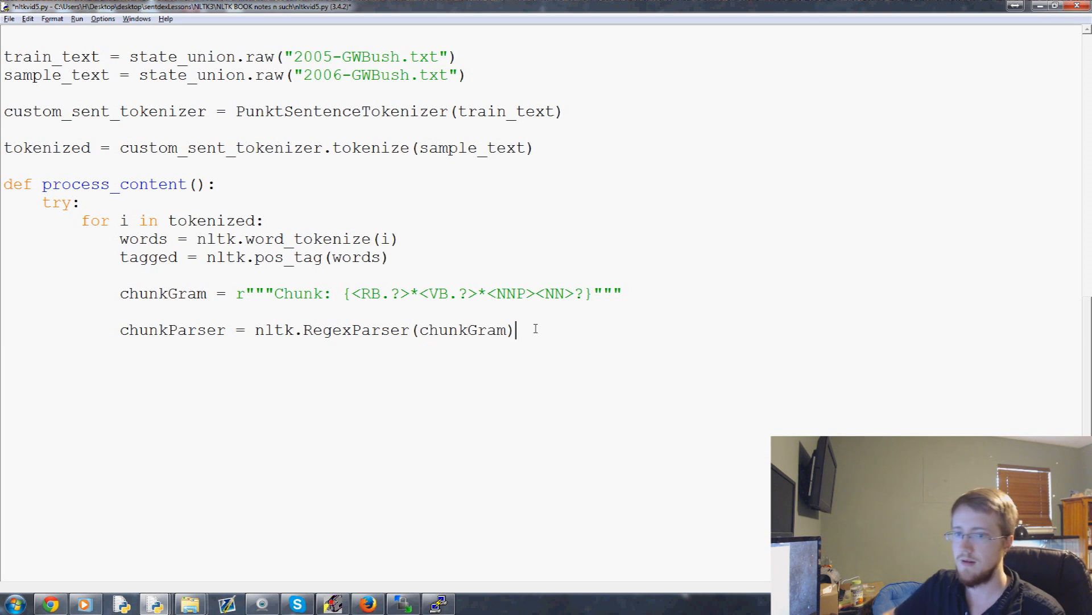
Add chunked = chunkParser.parse(tagged) and begin the print(chunked) line
type("chunked = ch")
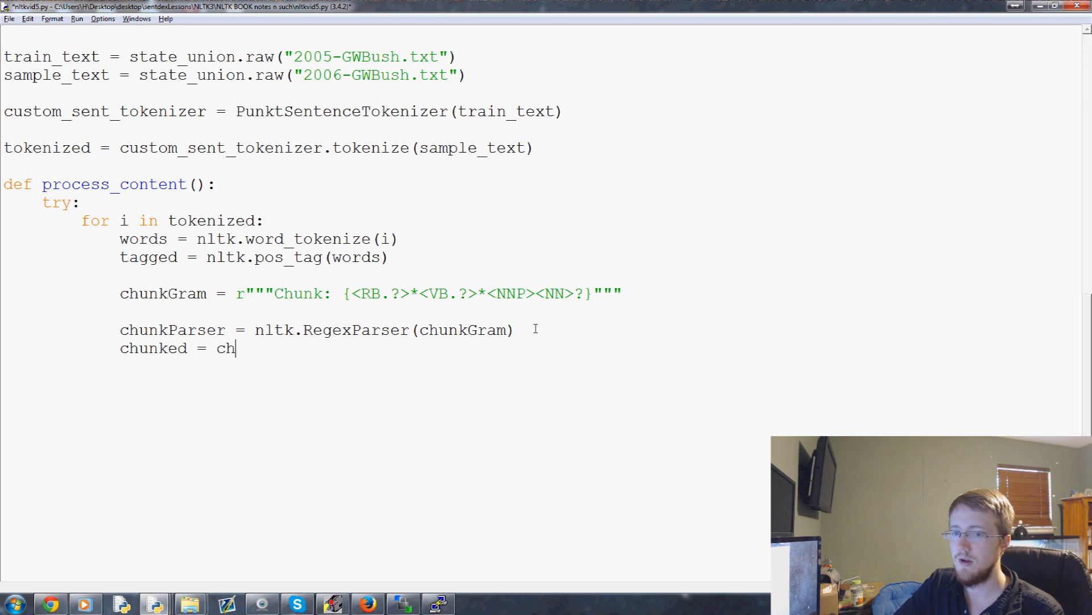
type("unkP")
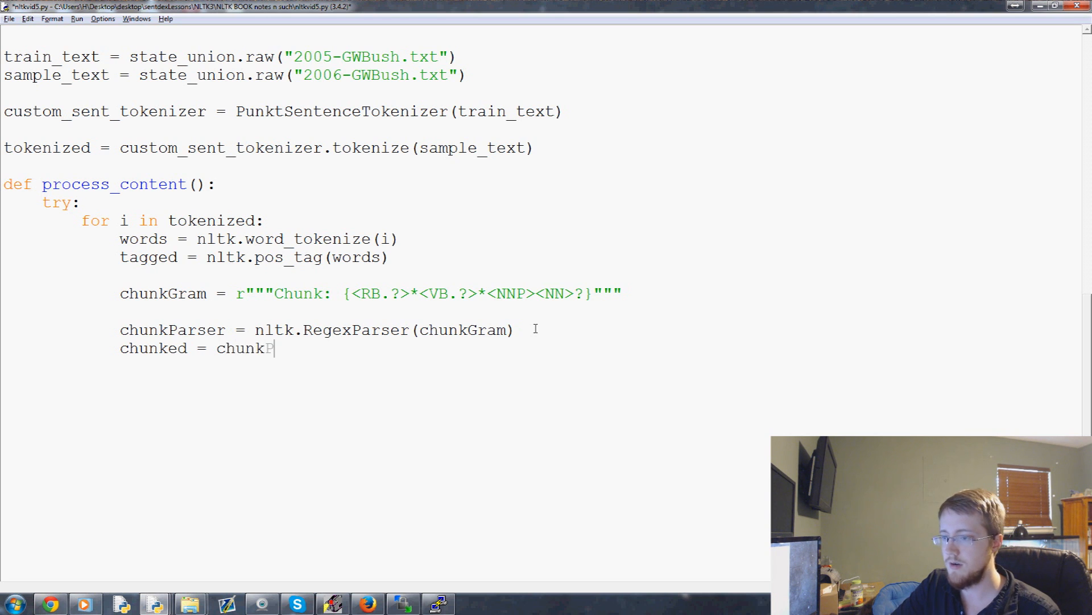
type("Parser.pa")
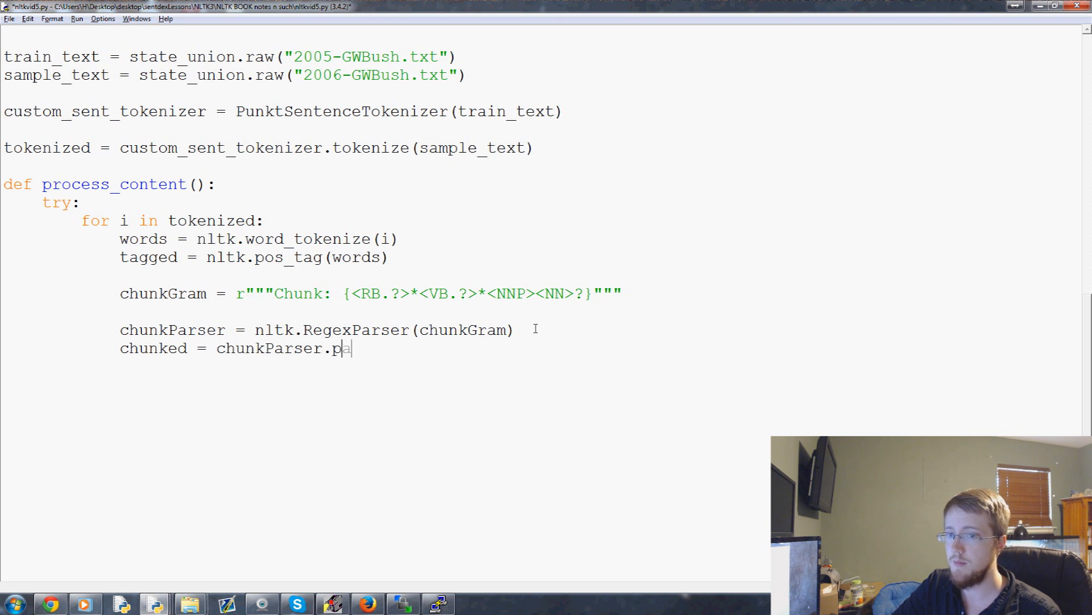
type("arse()")
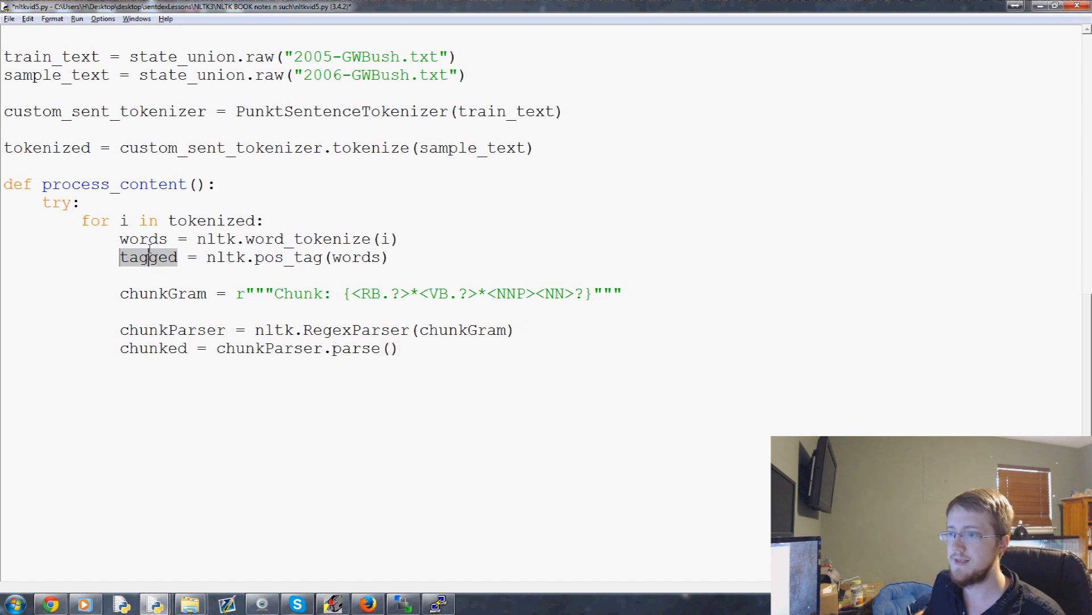
type("tagged")
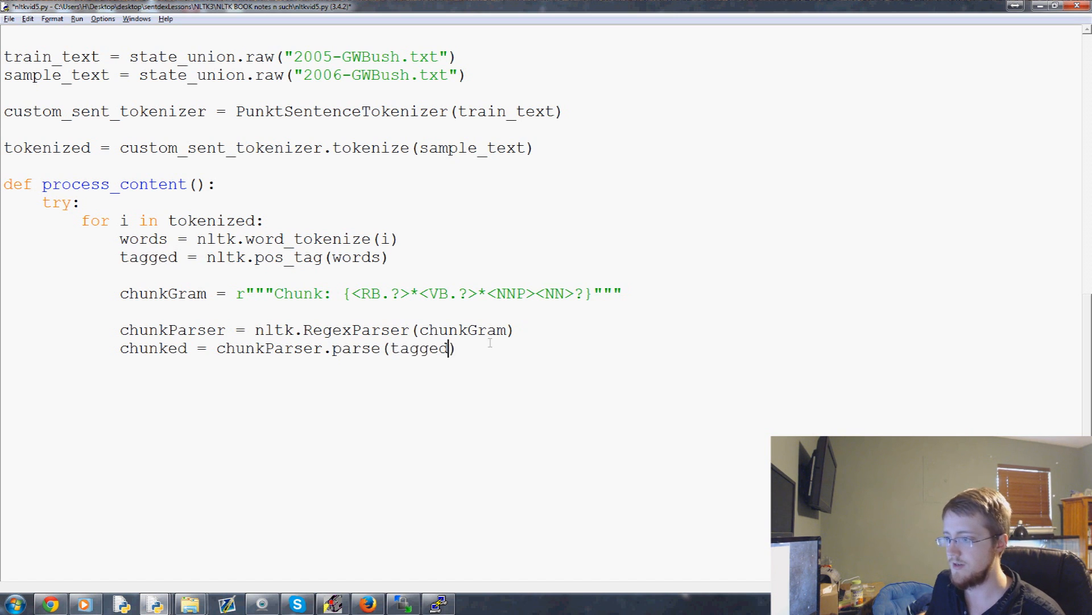
key("enter")
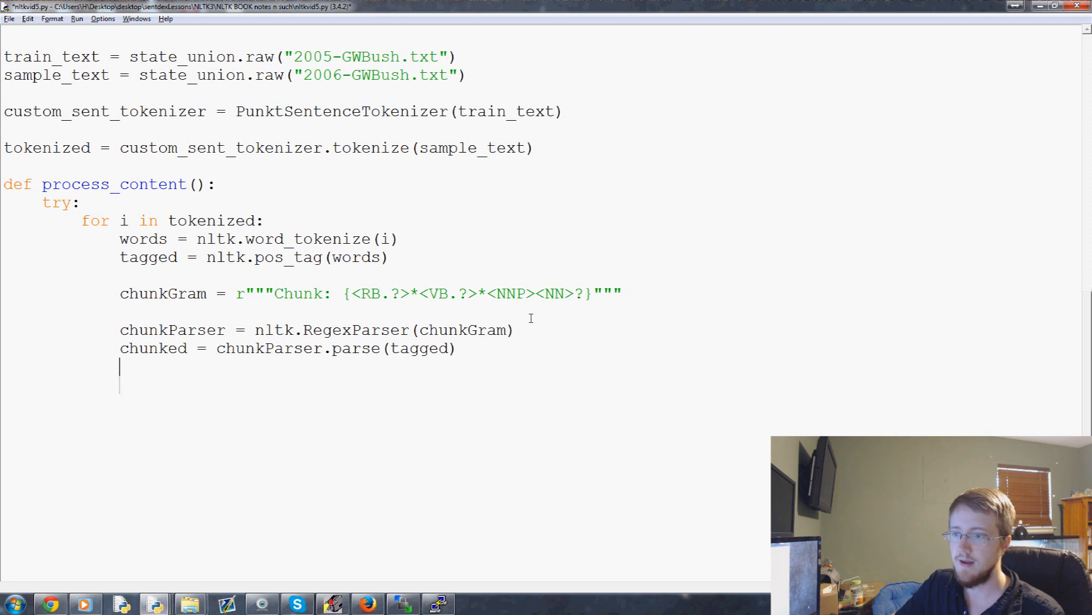
type("print")
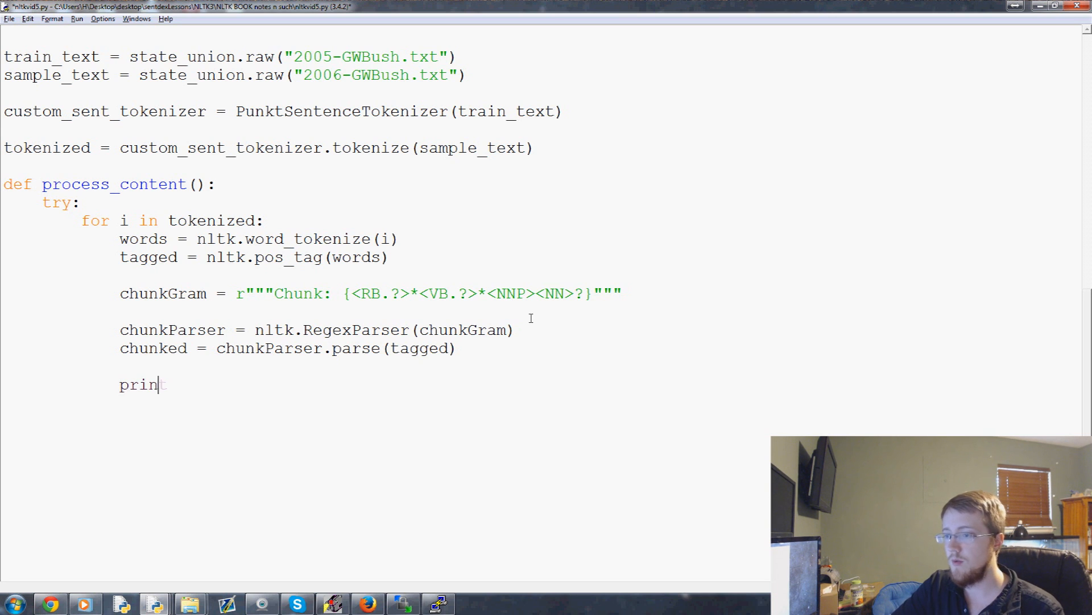
Finish the print(chunked) line and run the script, hitting the missing RegexParser attribute error
type("t(chunked)")
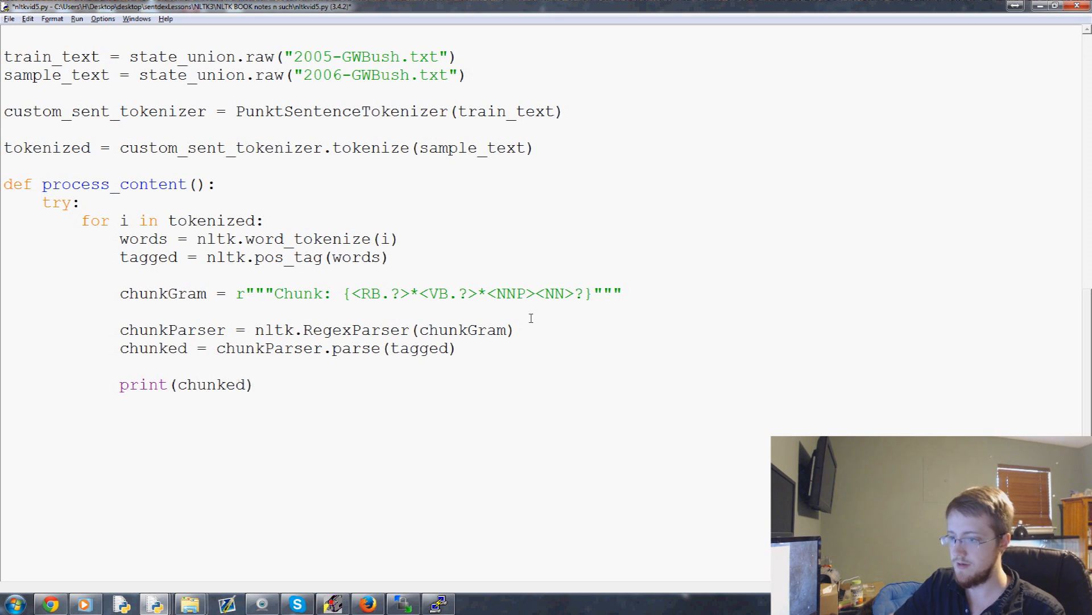
key("F5")
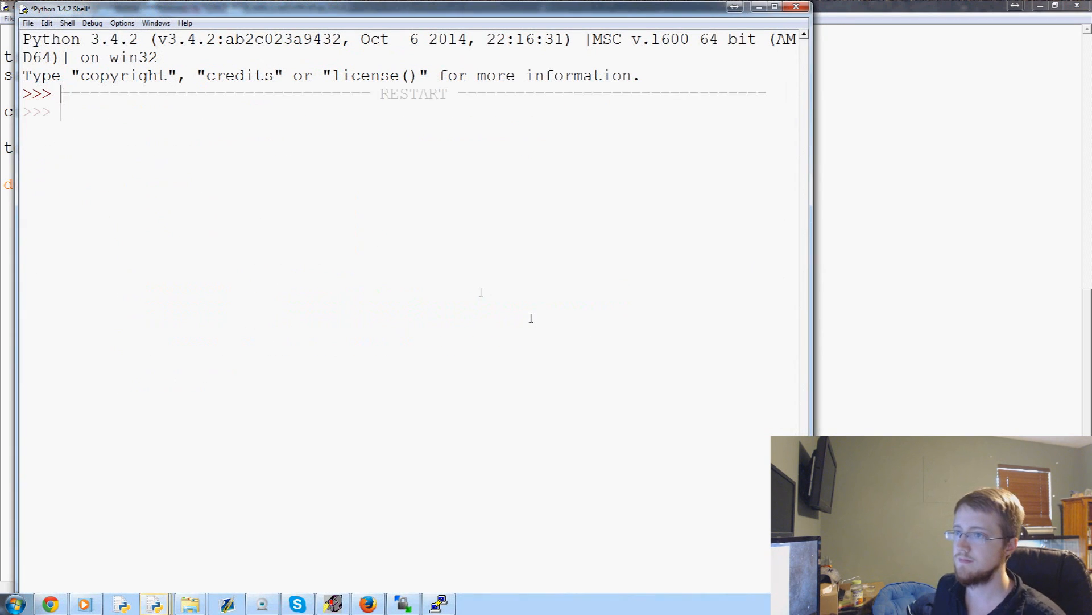
key("Return")
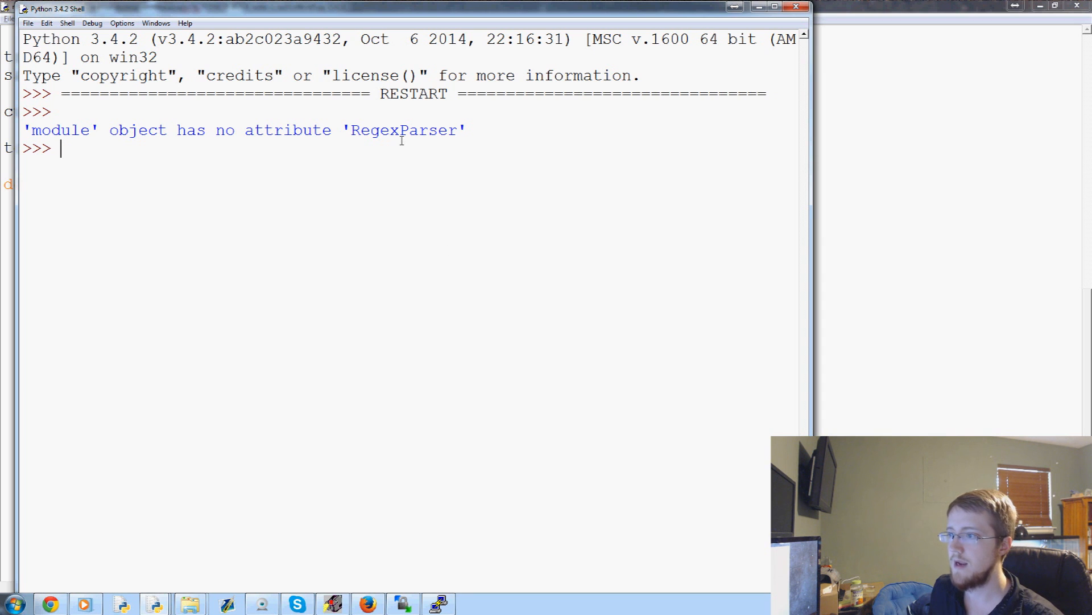
mouse_move(637, 135)
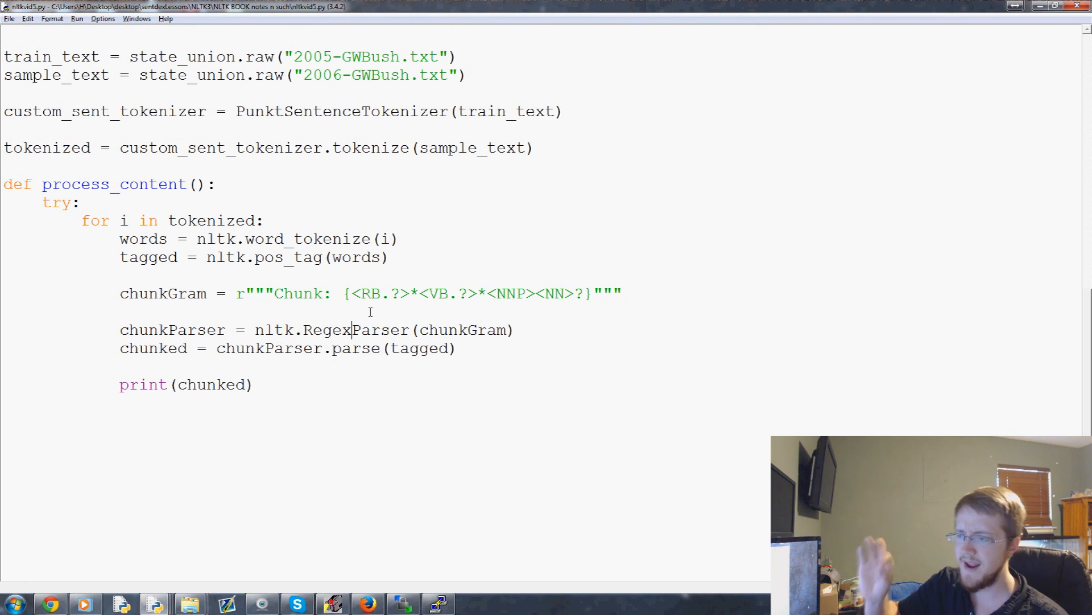
Correct the call to nltk.RegexpParser by inserting the missing 'p'
type("p")
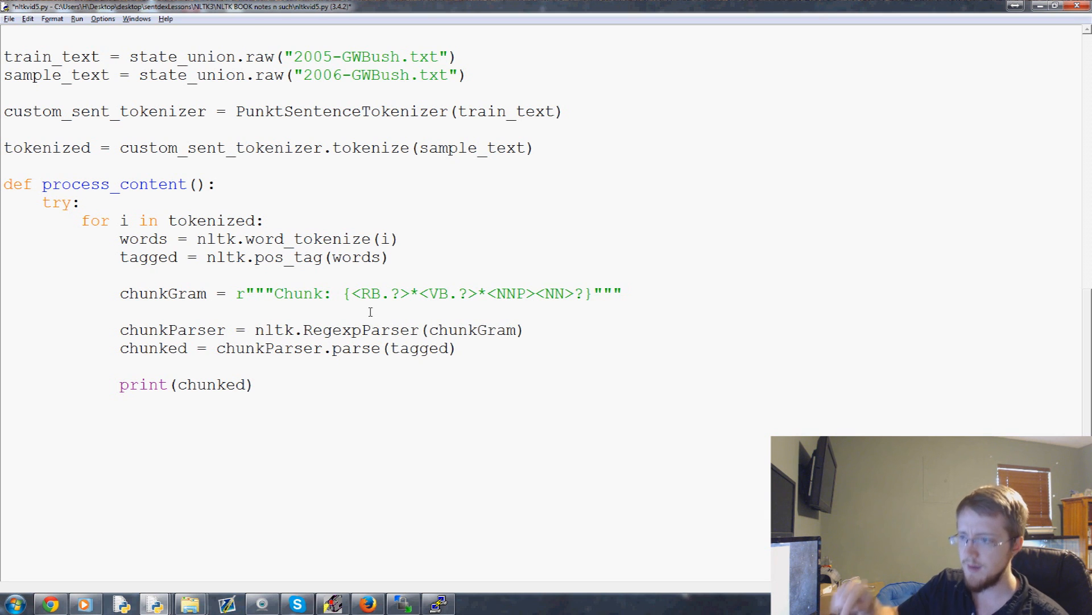
left_click(361, 330)
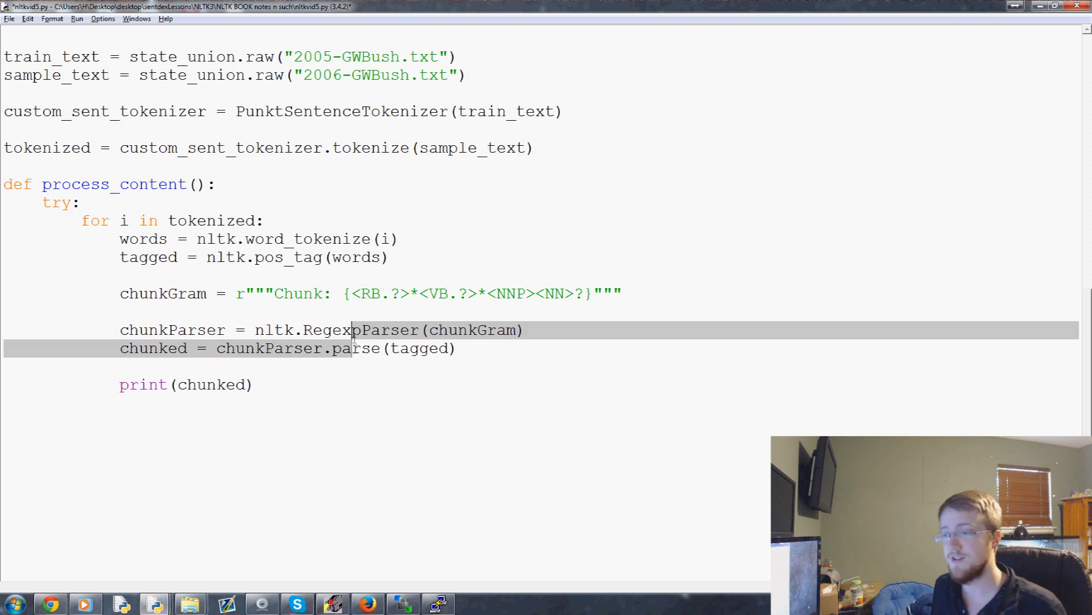
Rerun the corrected script and inspect the shell output showing proper nouns grouped as Chunk subtrees
left_click(416, 348)
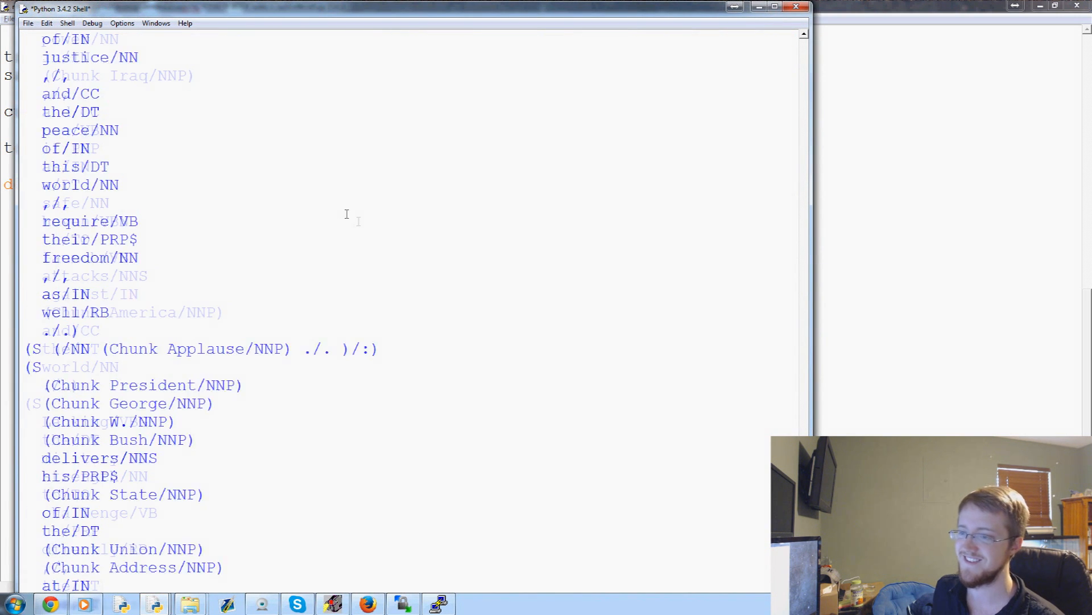
scroll("down", 3)
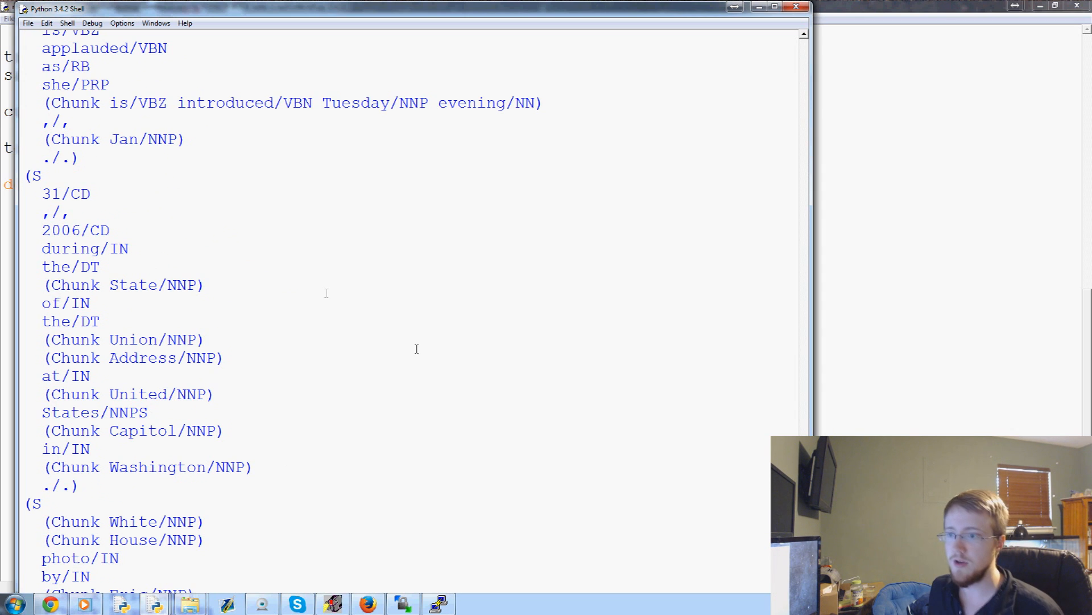
double_click(73, 285)
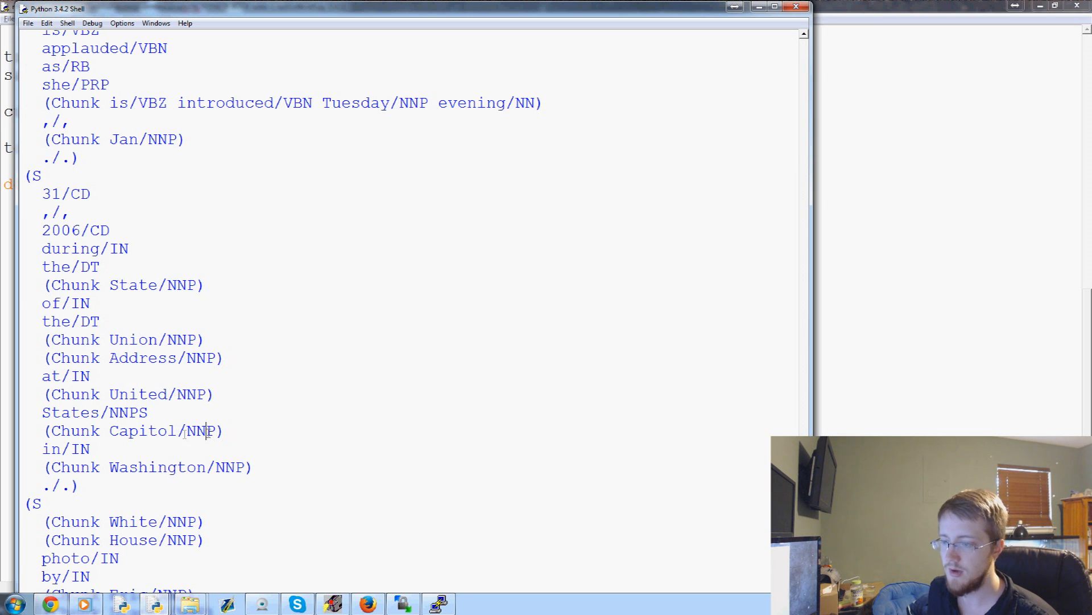
scroll("down", 3)
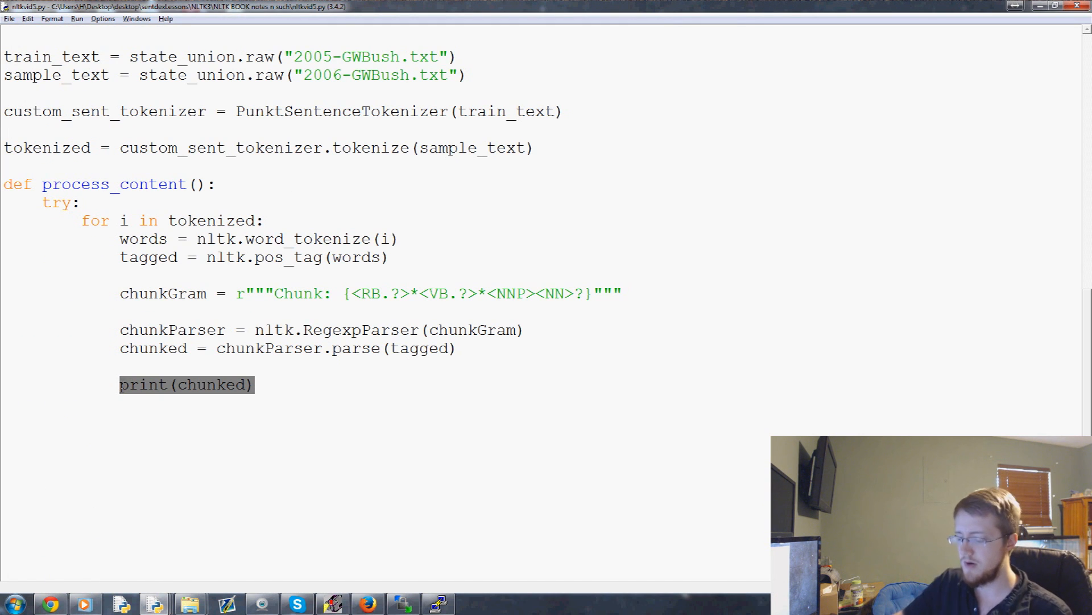
Replace print(chunked) with chunked.draw() and rerun, closing the first NLTK tree window to see the next
type("chunked.d")
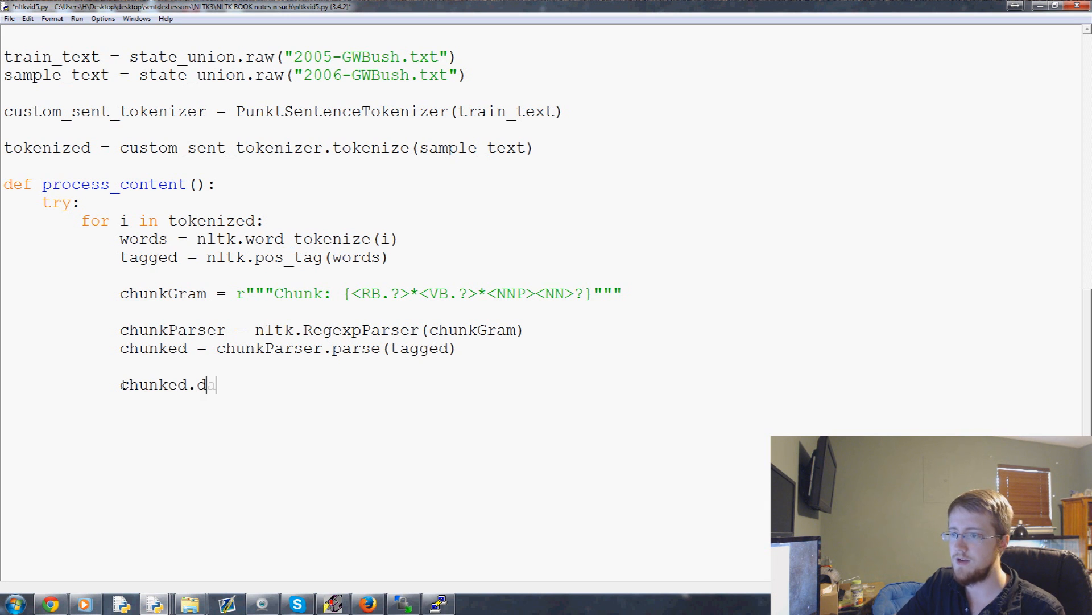
type("raw()")
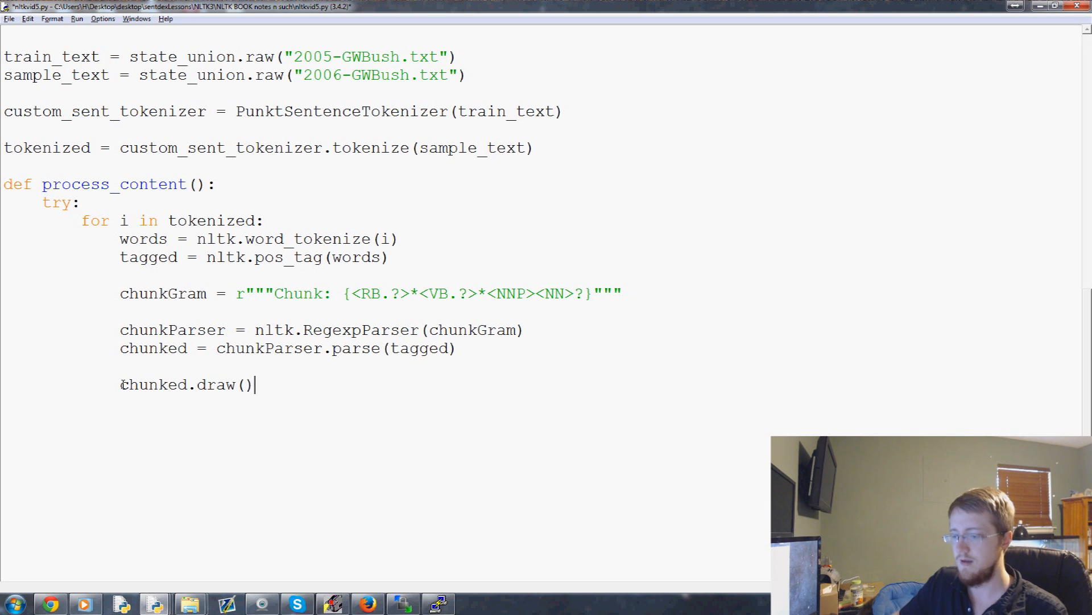
key("F5")
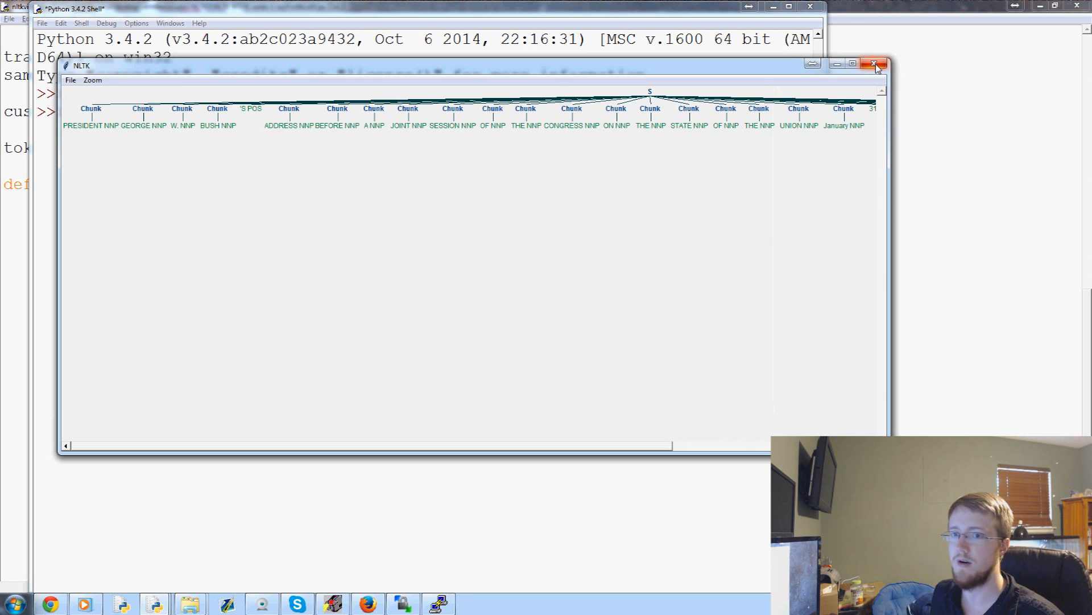
left_click(876, 64)
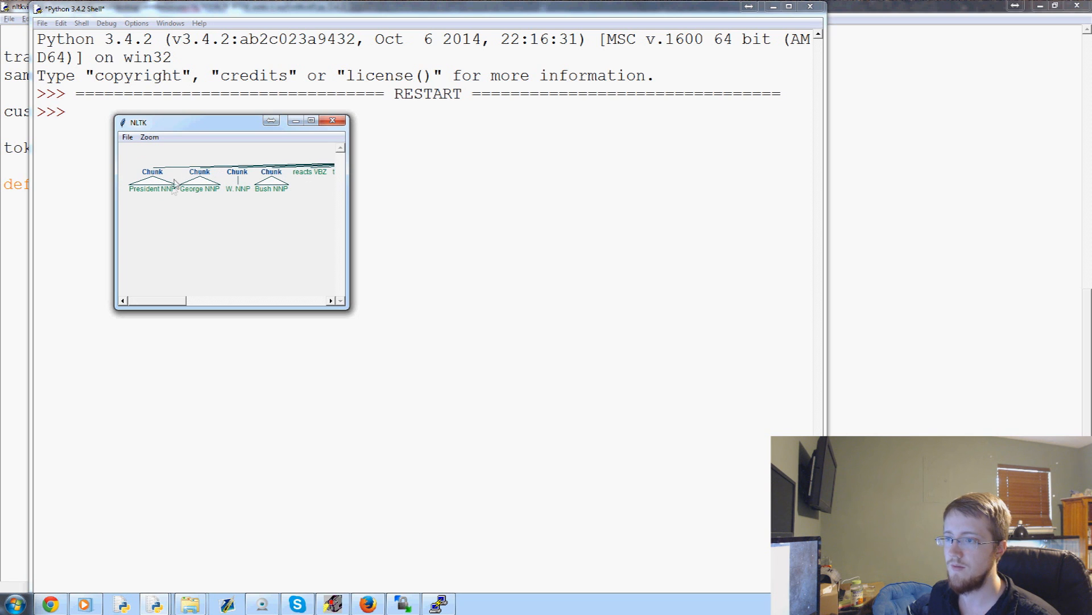
mouse_move(202, 196)
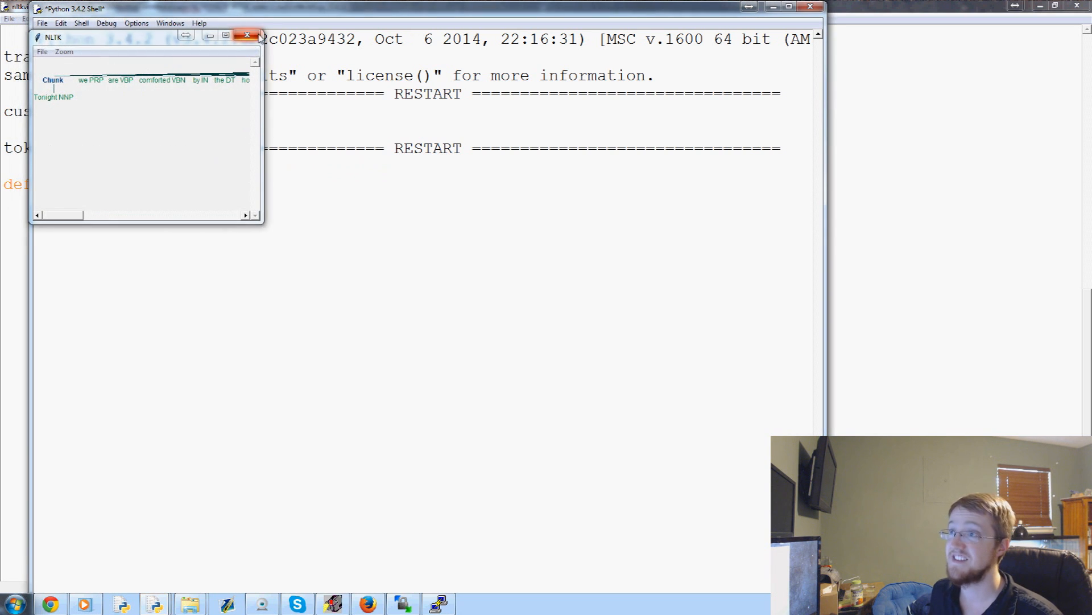
Close and enlarge NLTK tree windows to inspect Chunks like 'Capitol dome' and 'have served America'
left_click(247, 35)
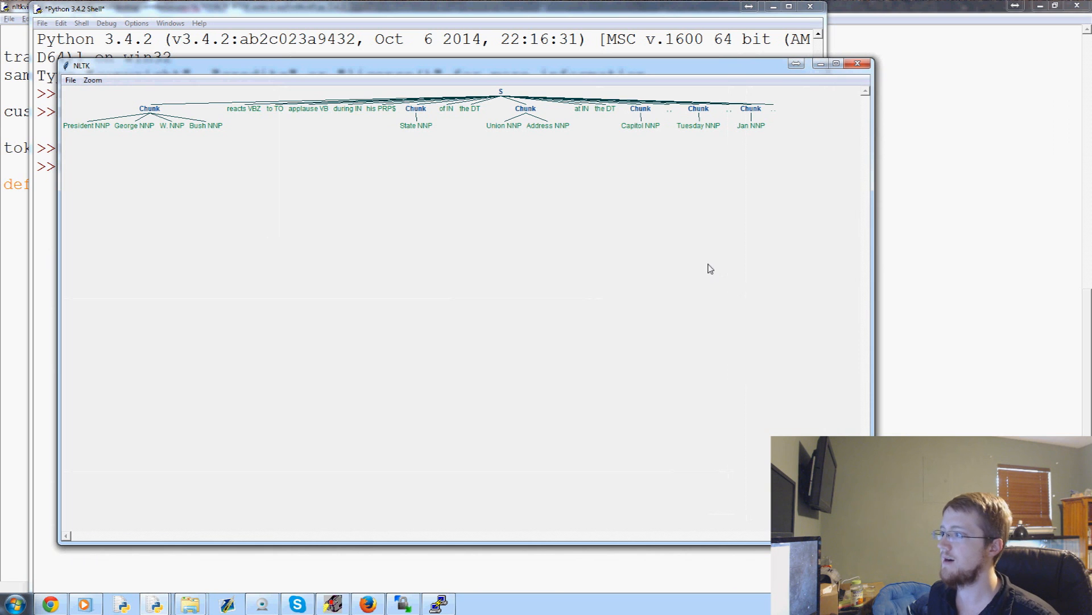
mouse_move(314, 167)
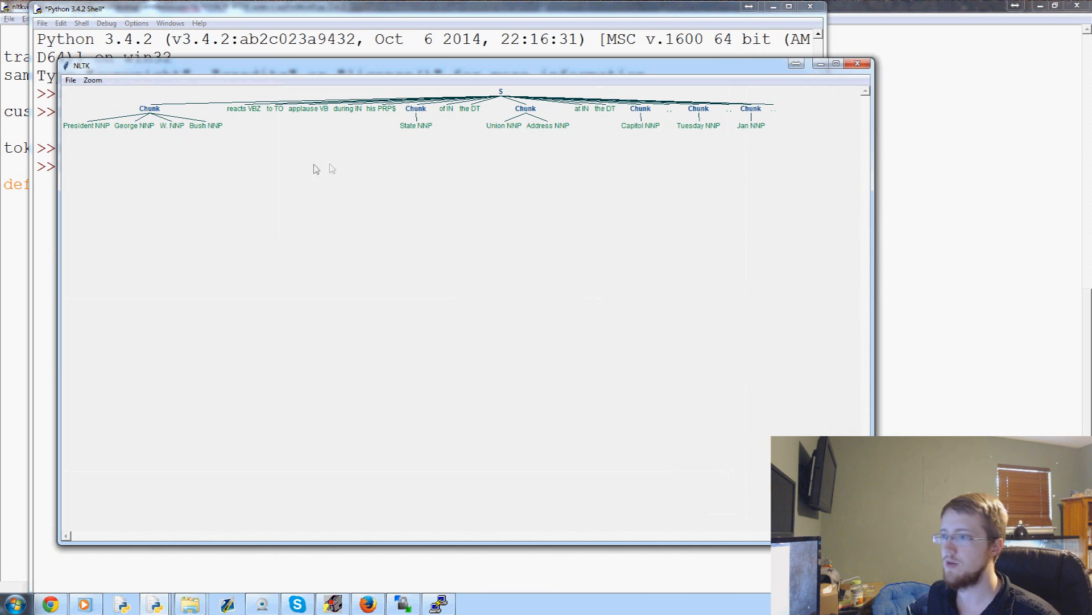
mouse_move(493, 129)
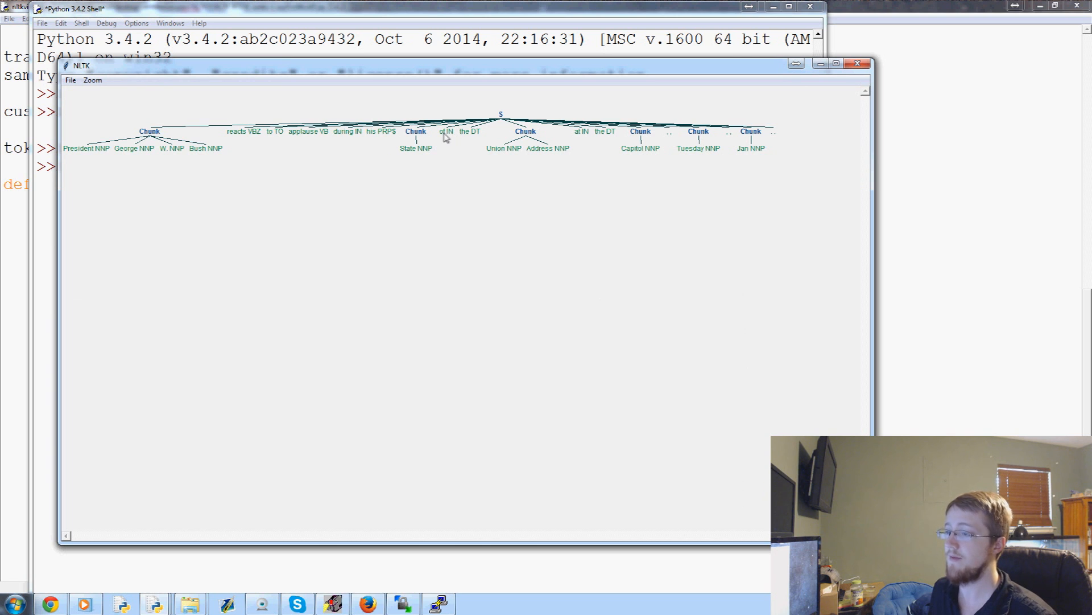
mouse_move(479, 131)
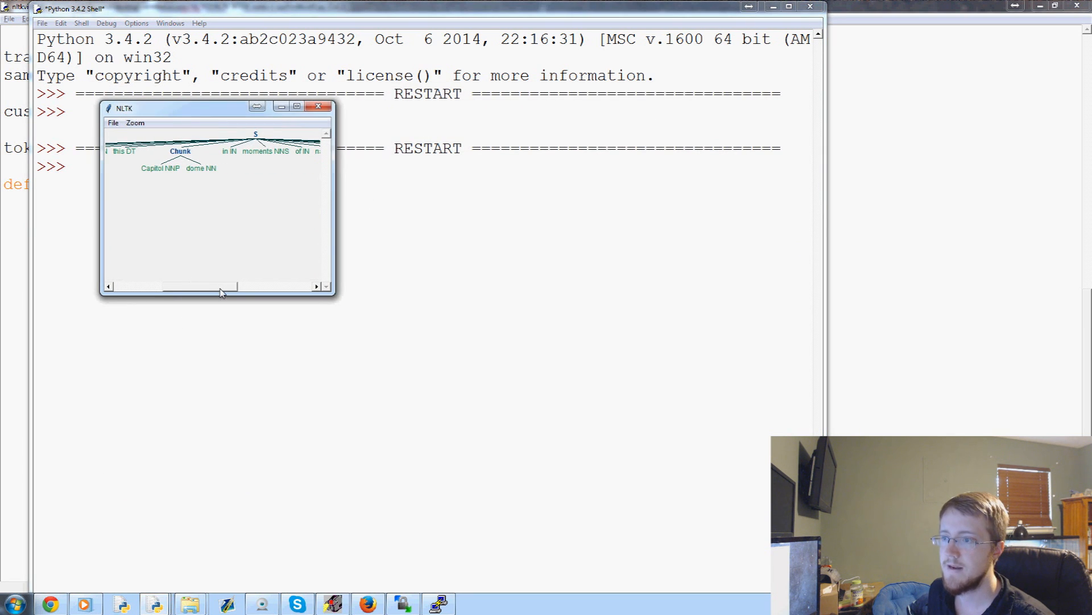
left_click_drag(328, 298, 634, 410)
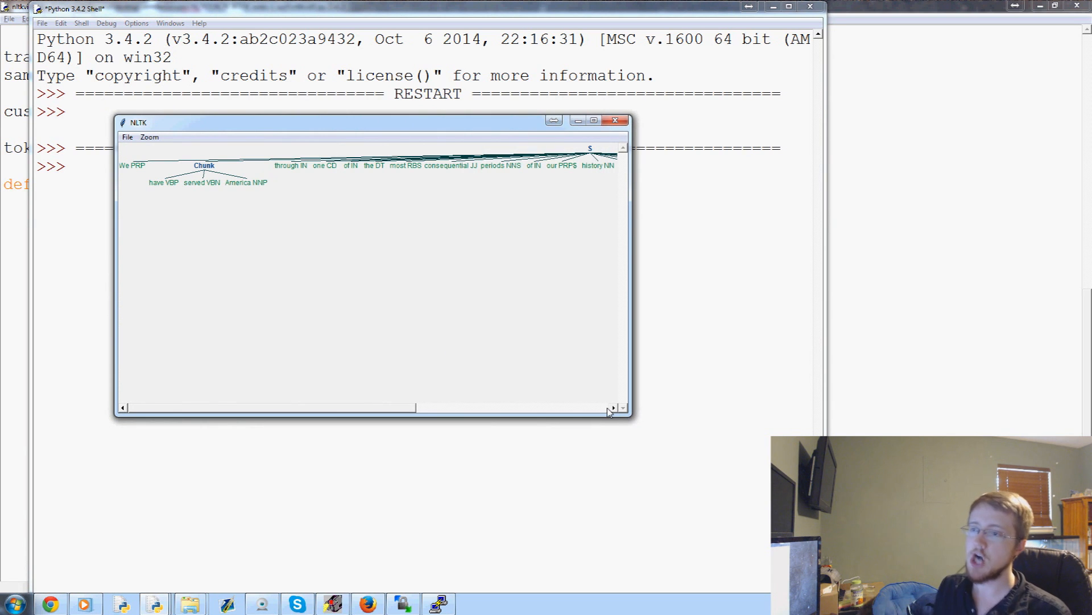
mouse_move(529, 136)
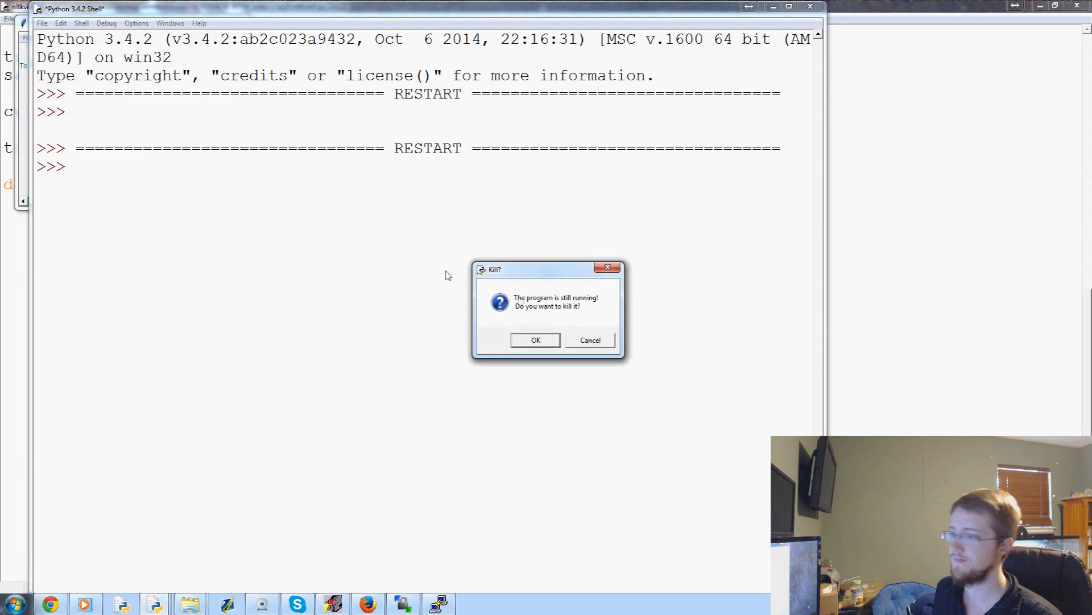
left_click(534, 340)
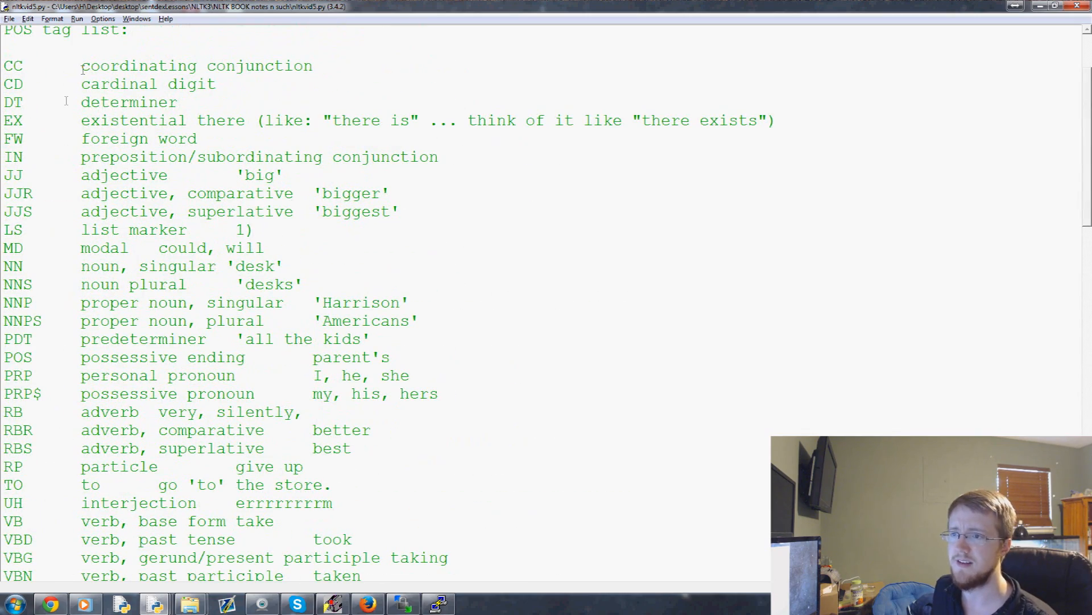
scroll("down", 3)
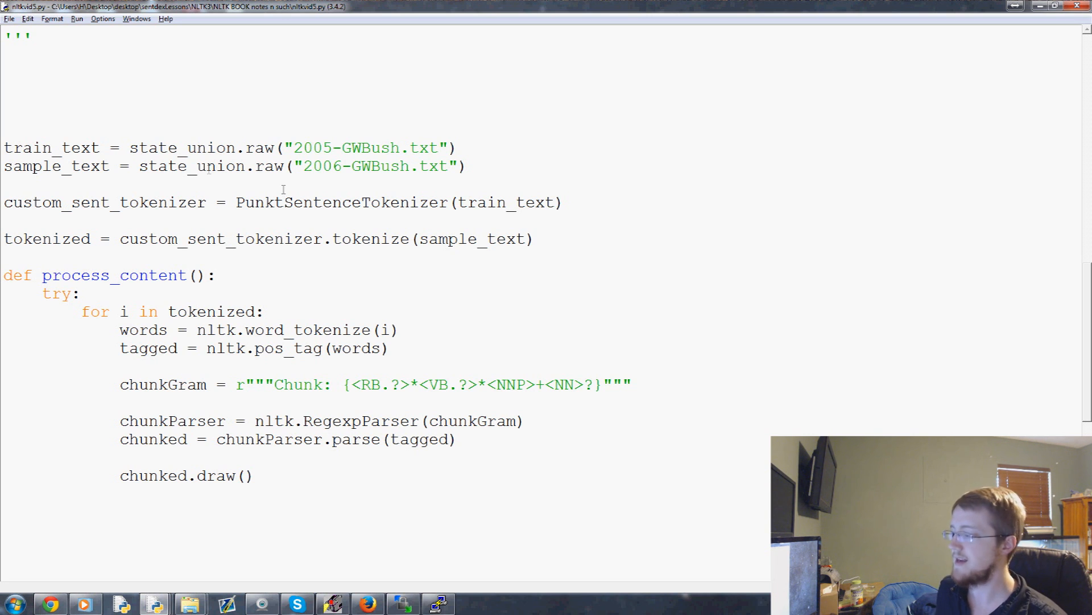
mouse_move(132, 166)
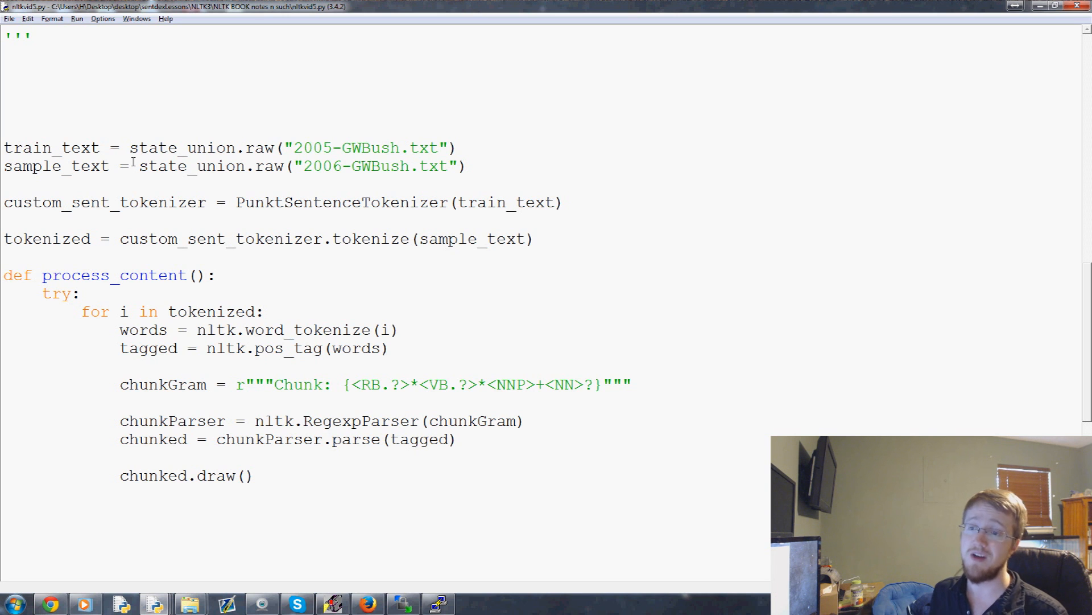